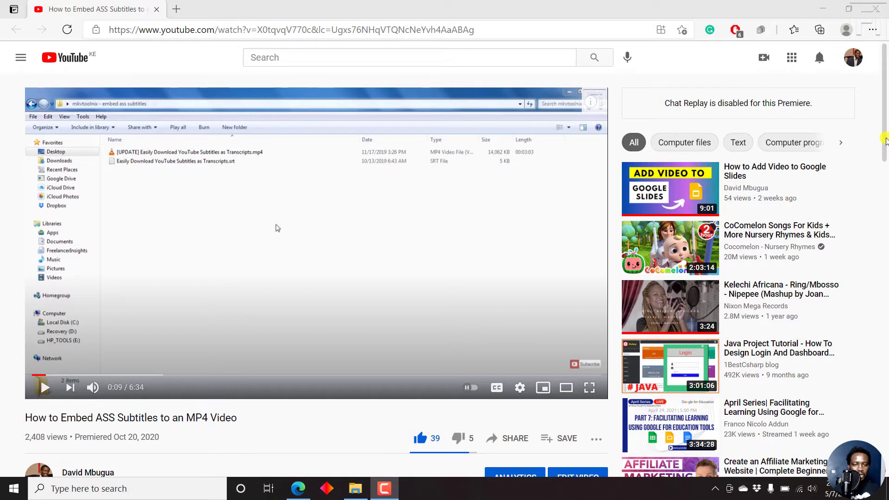
Bring up the How to Make ASS subtitles folder and maximize the window.
{"action": "scroll", "scroll_direction": "down", "scroll_amount": 3}
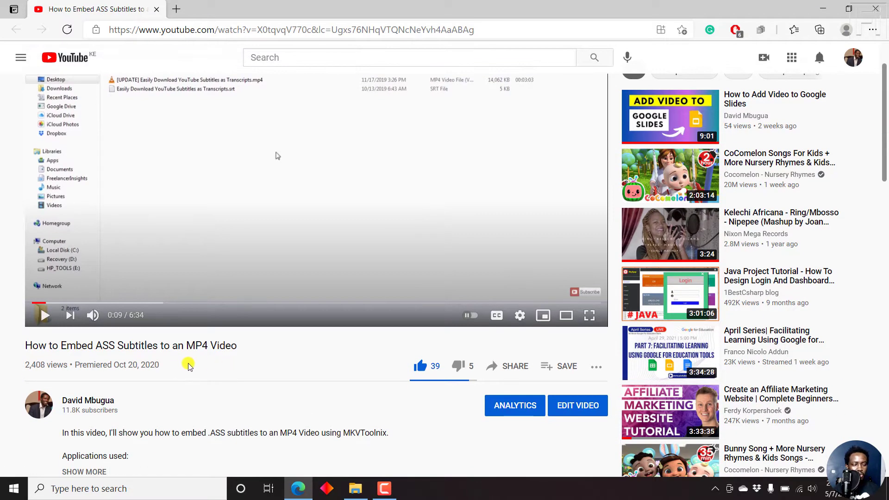
{"action": "mouse_move", "coordinate": [139, 360]}
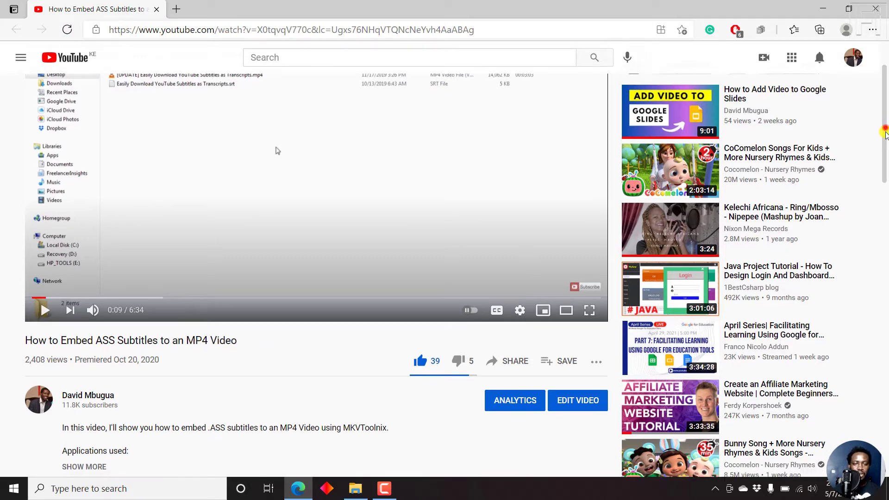
{"action": "scroll", "scroll_direction": "down", "scroll_amount": 3}
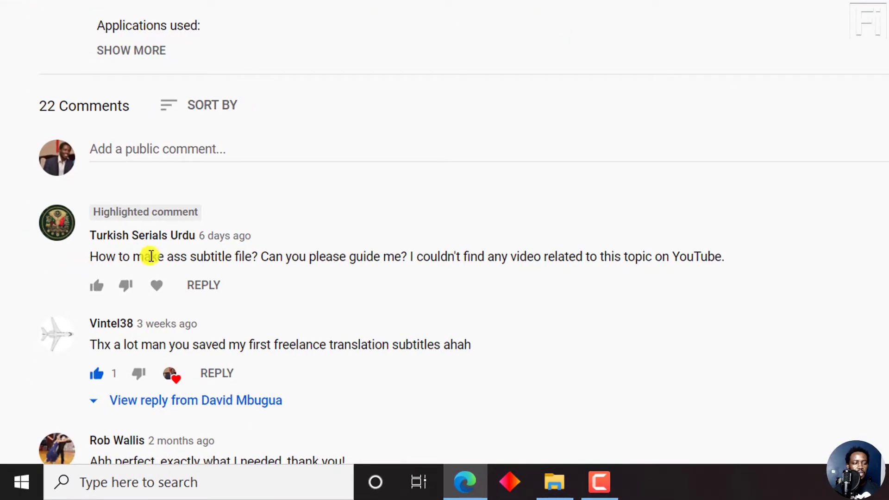
{"action": "mouse_move", "coordinate": [299, 274]}
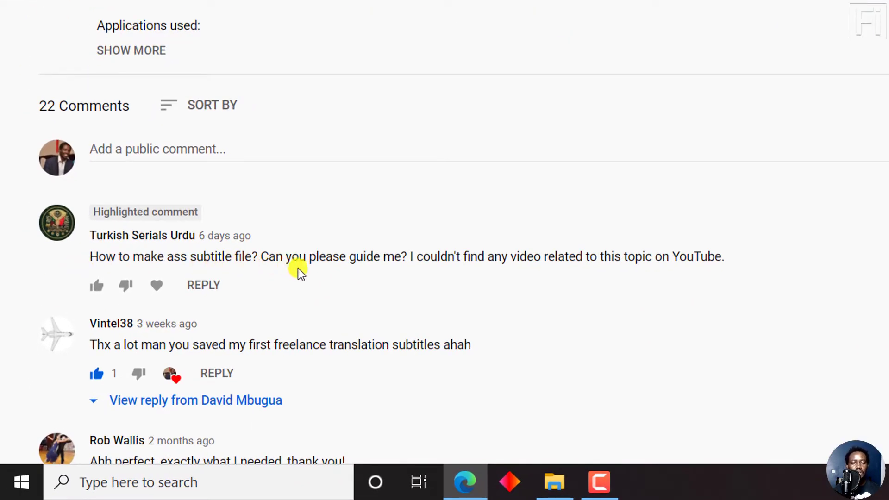
{"action": "mouse_move", "coordinate": [537, 262]}
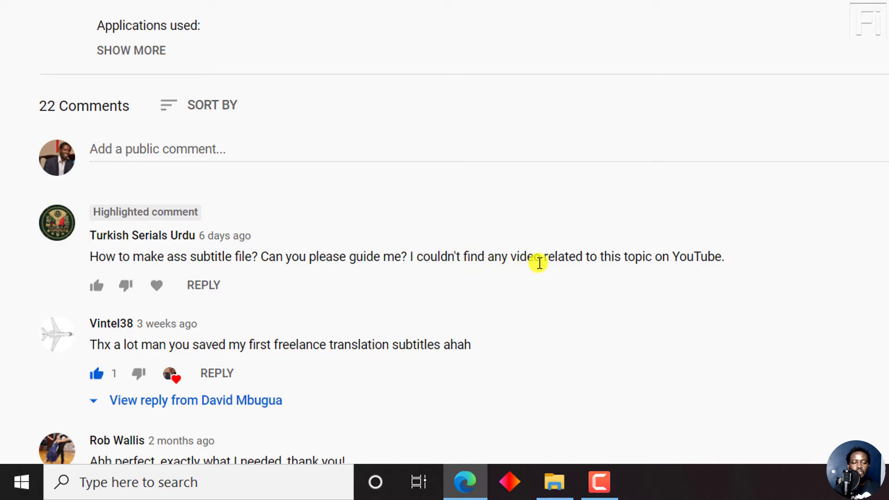
{"action": "scroll", "scroll_direction": "up", "scroll_amount": 3}
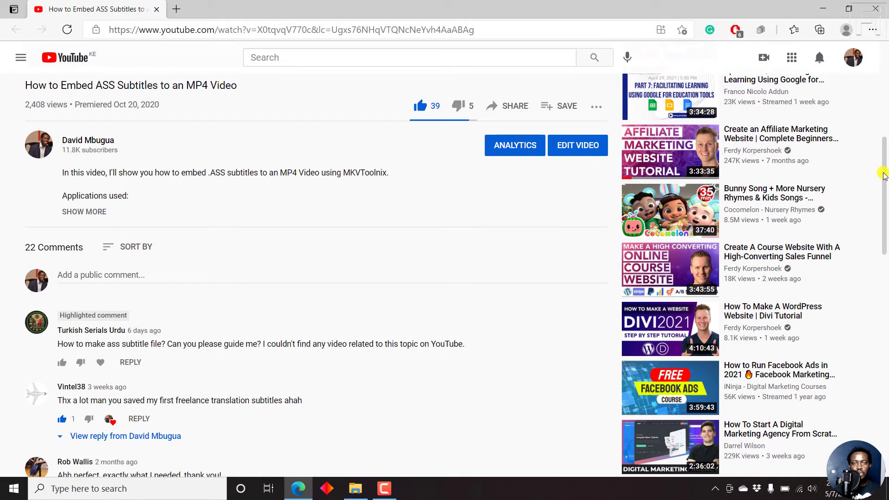
{"action": "mouse_move", "coordinate": [821, 198]}
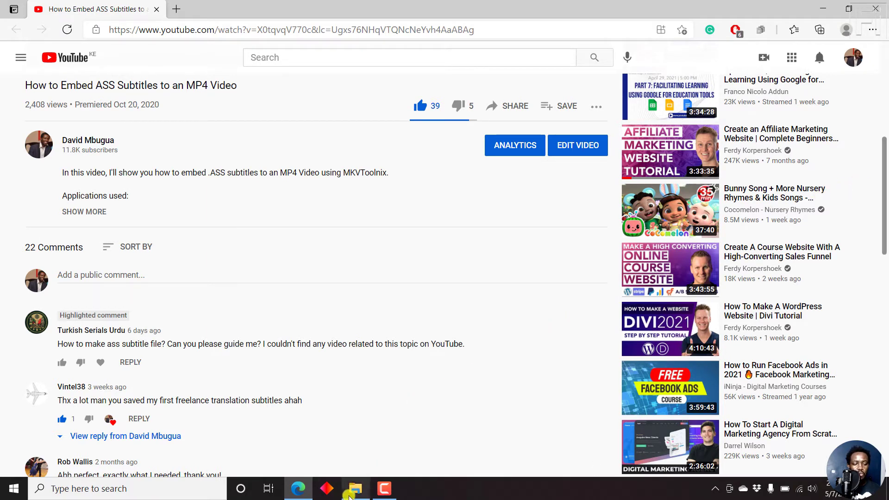
{"action": "mouse_move", "coordinate": [356, 488]}
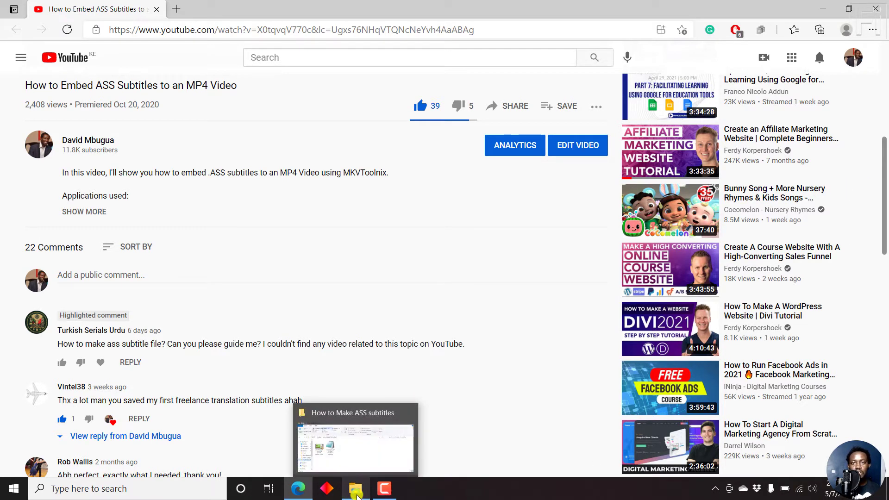
{"action": "left_click", "coordinate": [355, 439]}
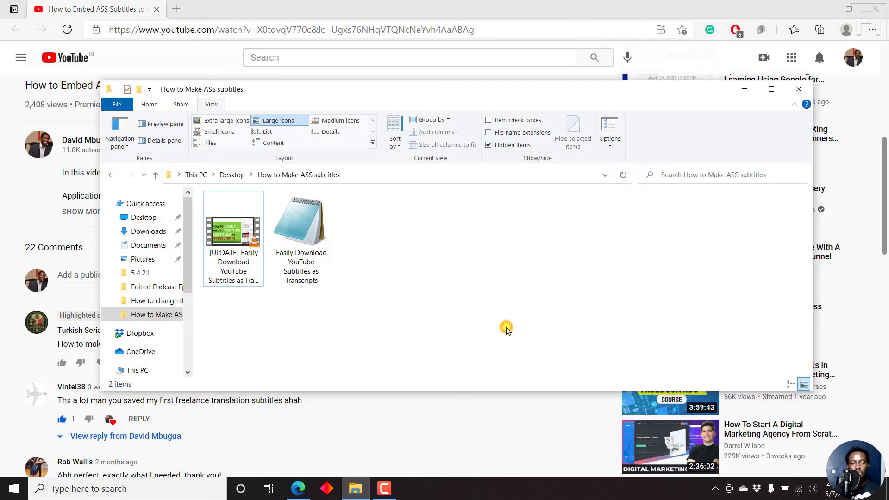
{"action": "left_click", "coordinate": [770, 89]}
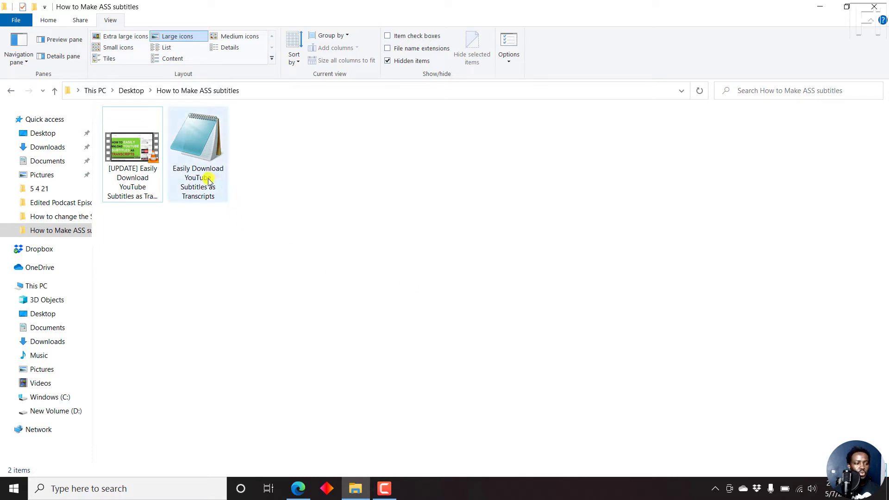
Select the SRT transcript file and show the folder contents in Details layout.
{"action": "left_click", "coordinate": [198, 137]}
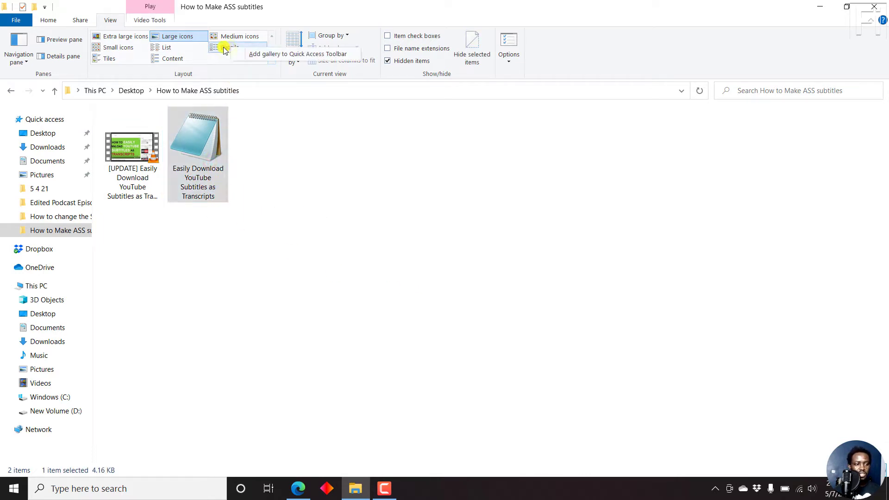
{"action": "left_click", "coordinate": [230, 47]}
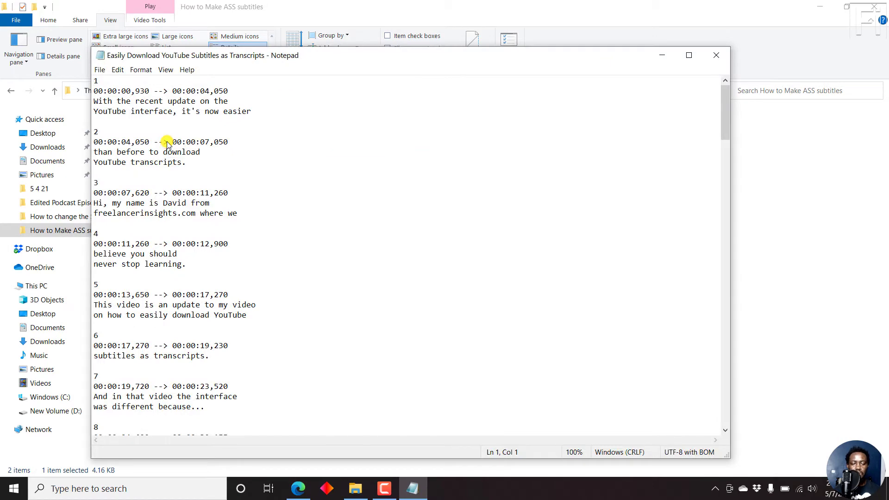
{"action": "mouse_move", "coordinate": [230, 208]}
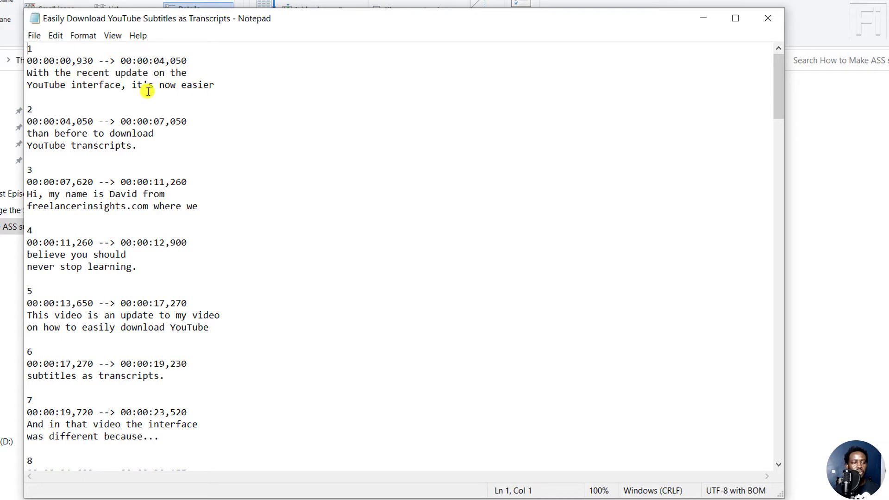
{"action": "mouse_move", "coordinate": [347, 157]}
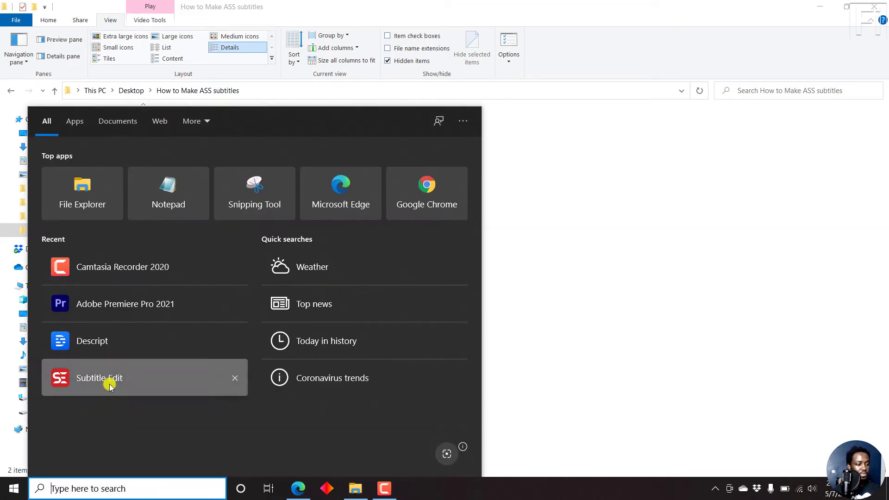
Launch Subtitle Edit and load the Easily Download YouTube Subtitles SRT transcript into it.
{"action": "left_click", "coordinate": [110, 378]}
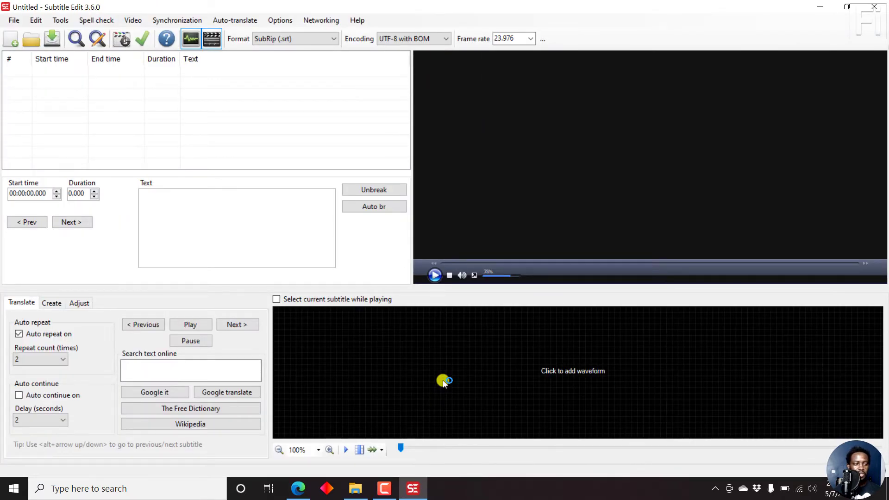
{"action": "left_click", "coordinate": [355, 488]}
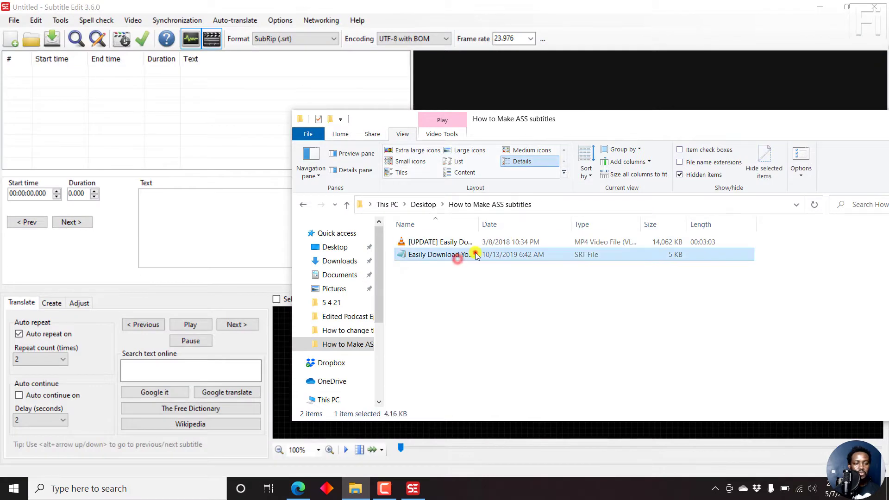
{"action": "double_click", "coordinate": [439, 254]}
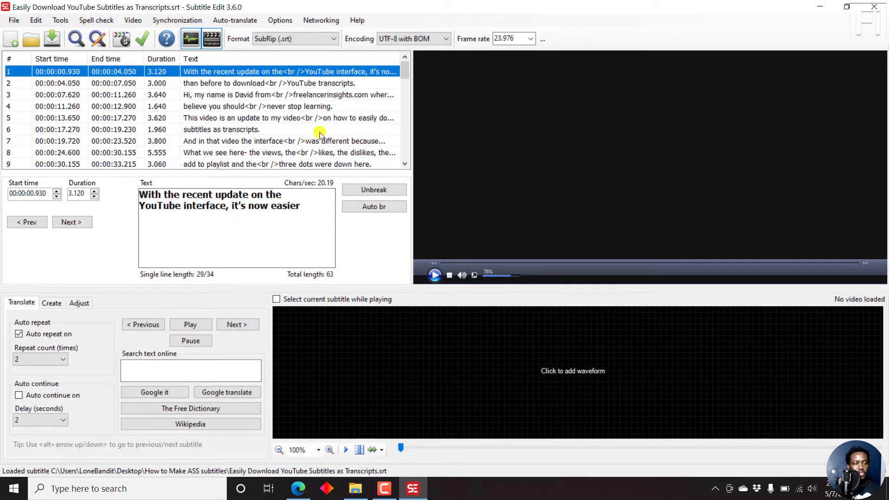
{"action": "mouse_move", "coordinate": [183, 94]}
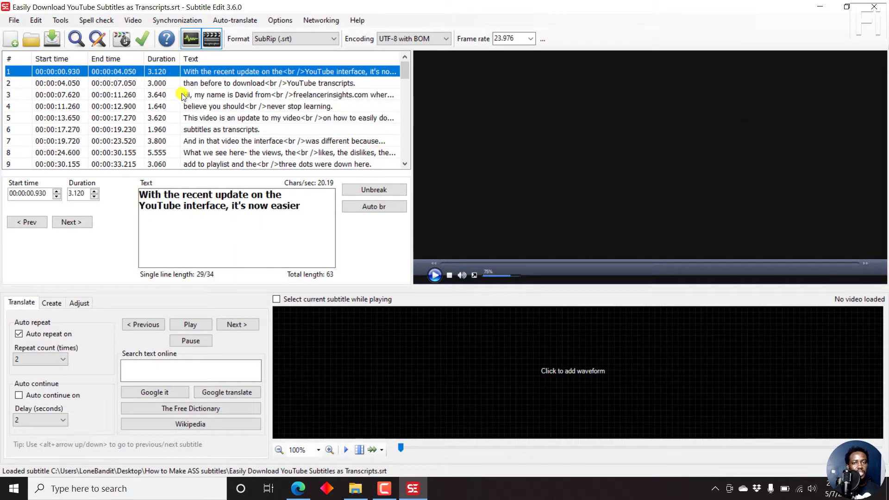
Load the matching MP4 video via the Video menu and generate its audio waveform.
{"action": "left_click", "coordinate": [132, 19]}
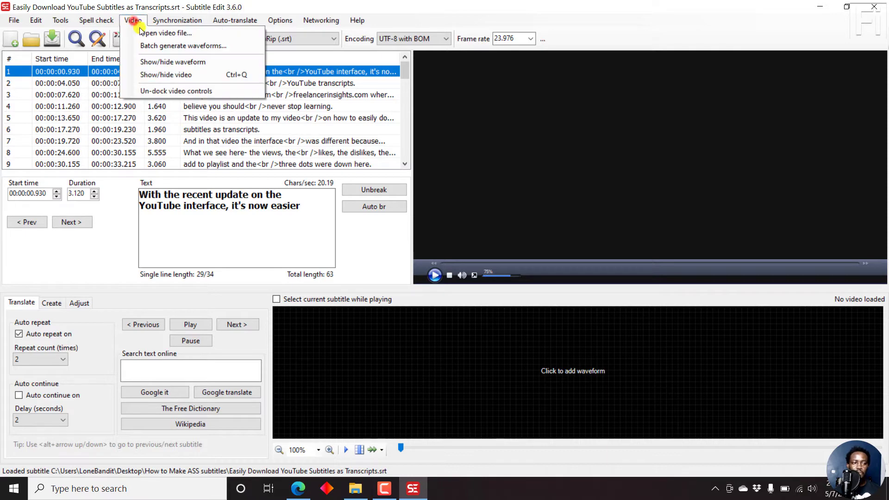
{"action": "left_click", "coordinate": [163, 34]}
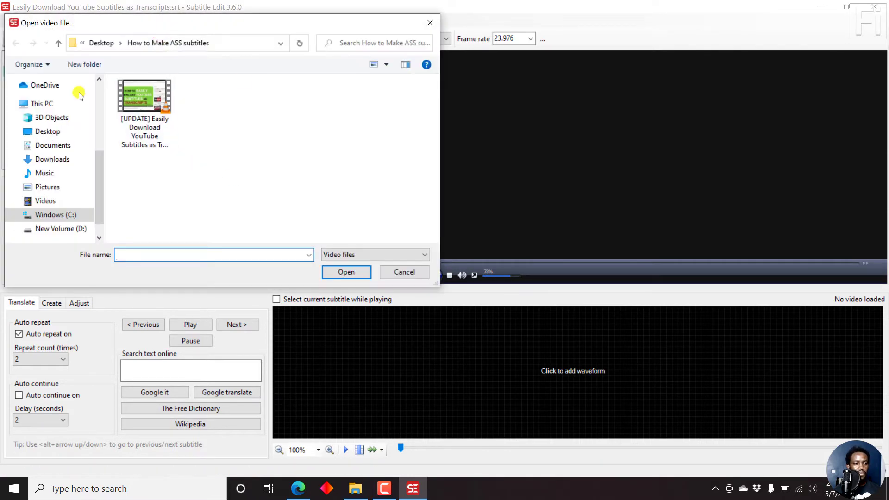
{"action": "mouse_move", "coordinate": [203, 115]}
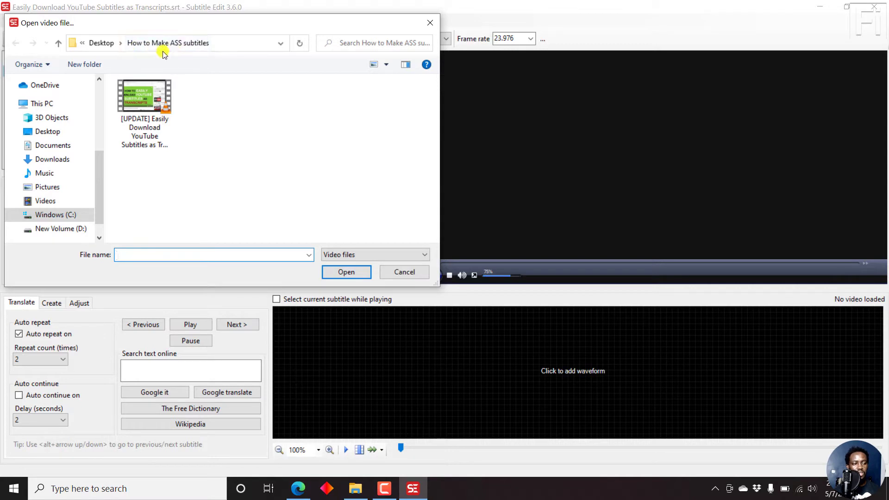
{"action": "left_click", "coordinate": [145, 100]}
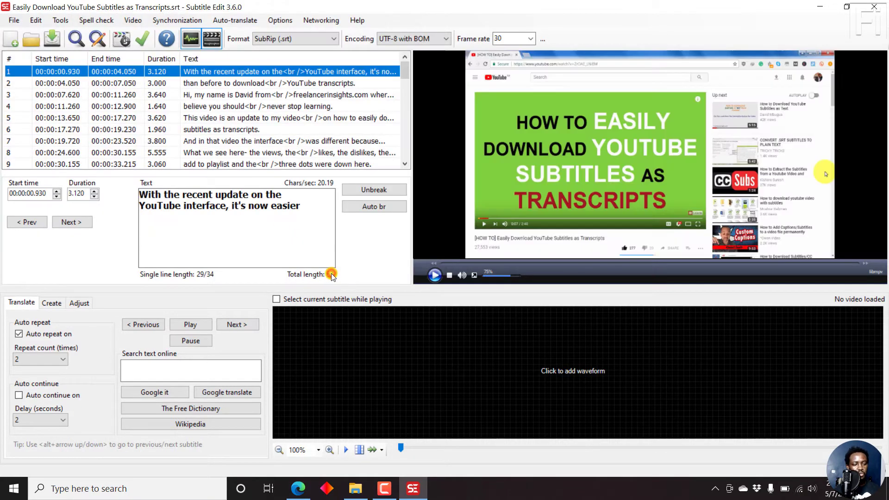
{"action": "left_click", "coordinate": [573, 371]}
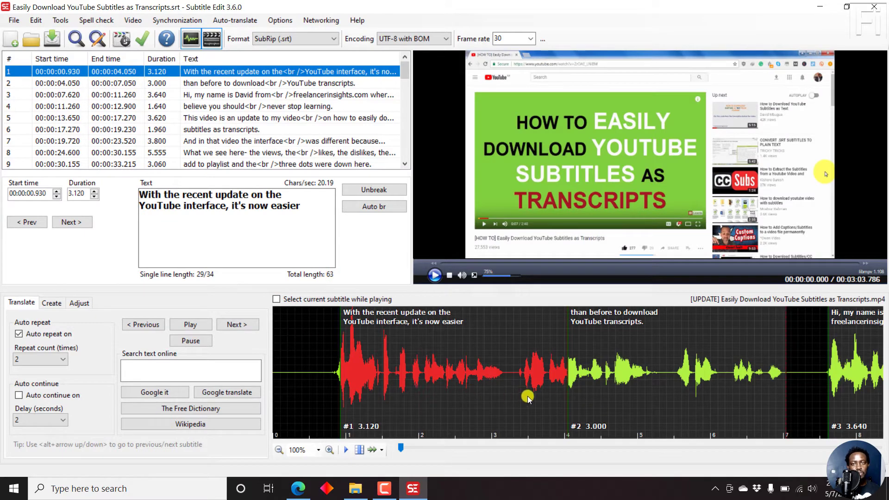
{"action": "mouse_move", "coordinate": [601, 357]}
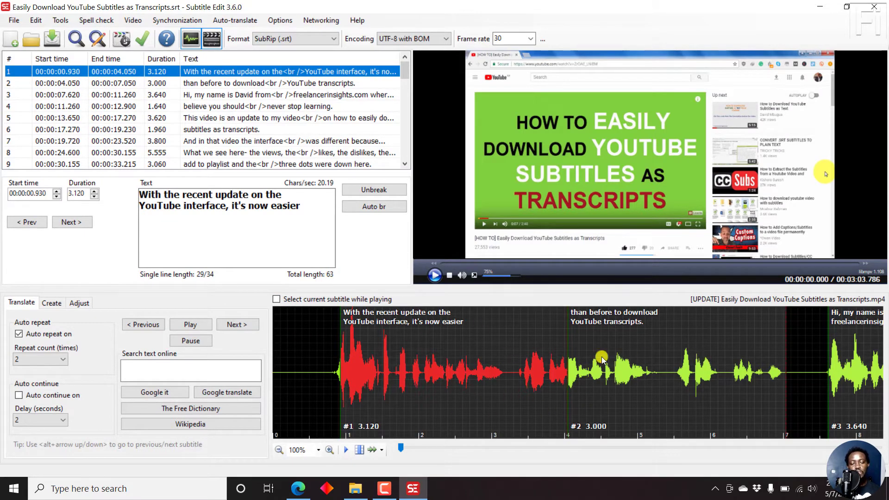
{"action": "mouse_move", "coordinate": [644, 406]}
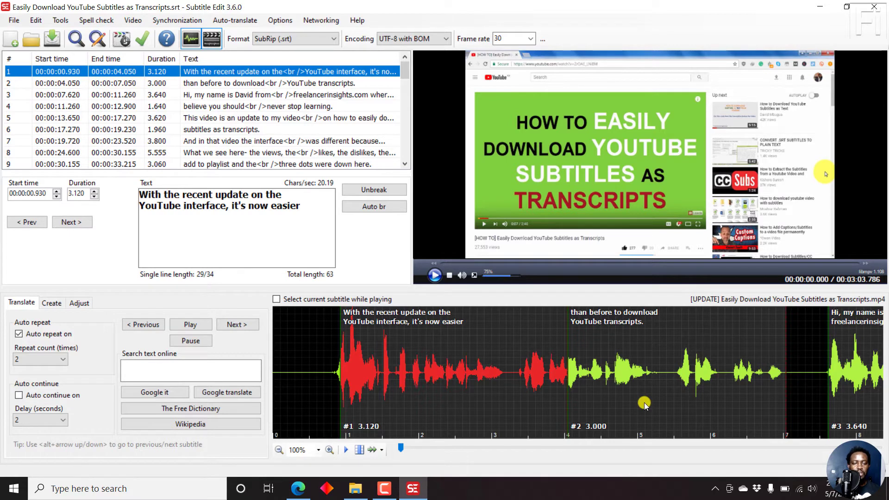
{"action": "mouse_move", "coordinate": [561, 223]}
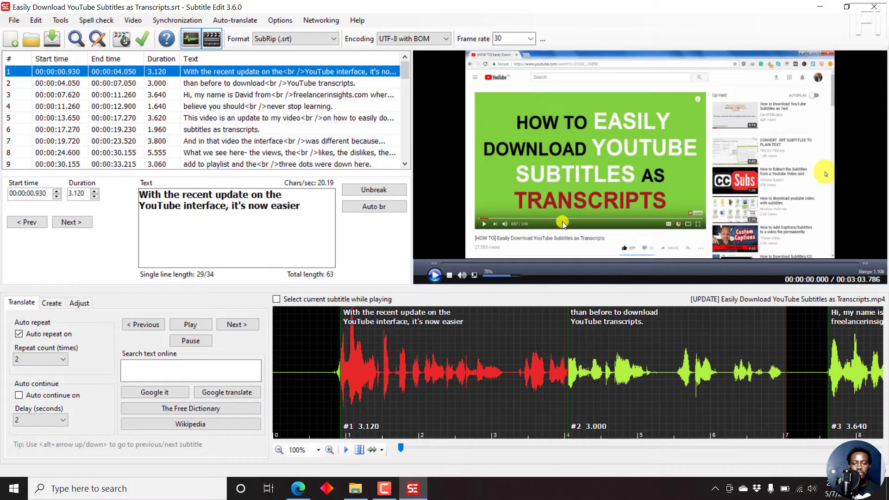
{"action": "mouse_move", "coordinate": [558, 348]}
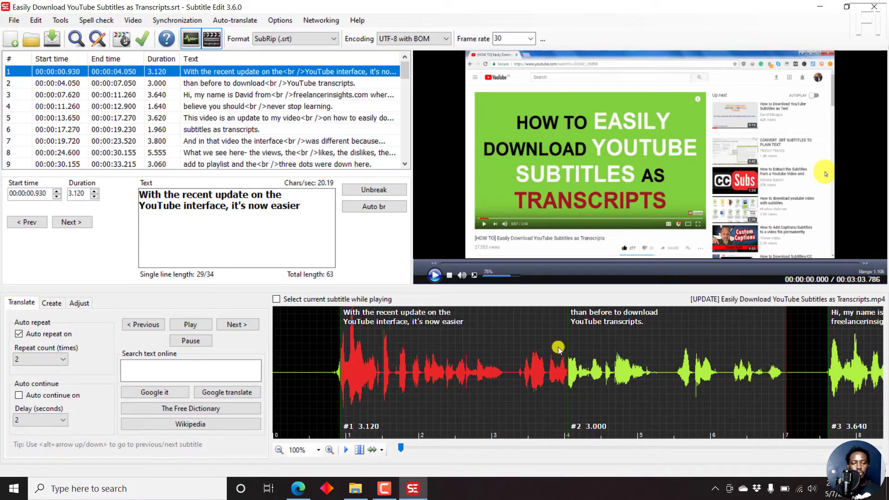
{"action": "mouse_move", "coordinate": [462, 347]}
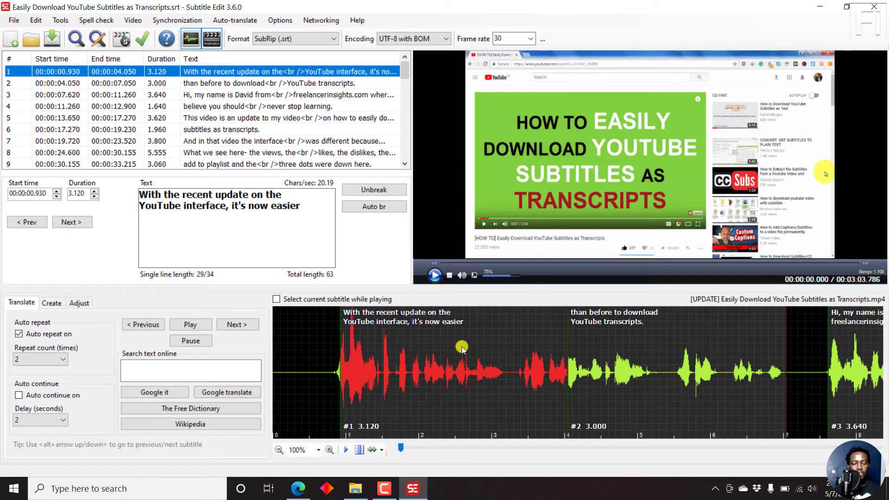
{"action": "mouse_move", "coordinate": [475, 300]}
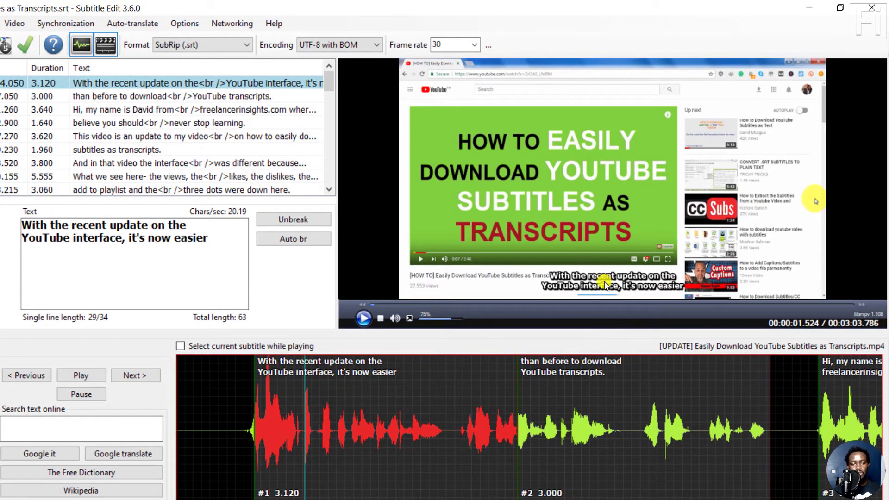
{"action": "mouse_move", "coordinate": [625, 300]}
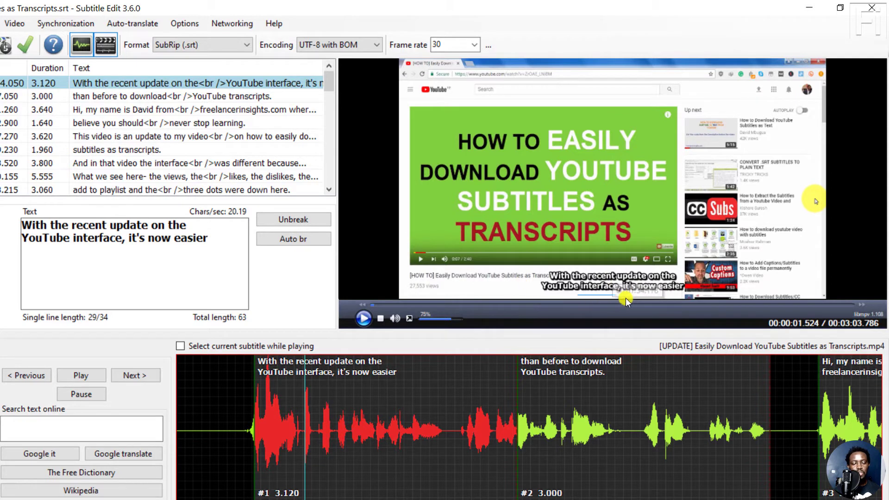
{"action": "left_click", "coordinate": [184, 24]}
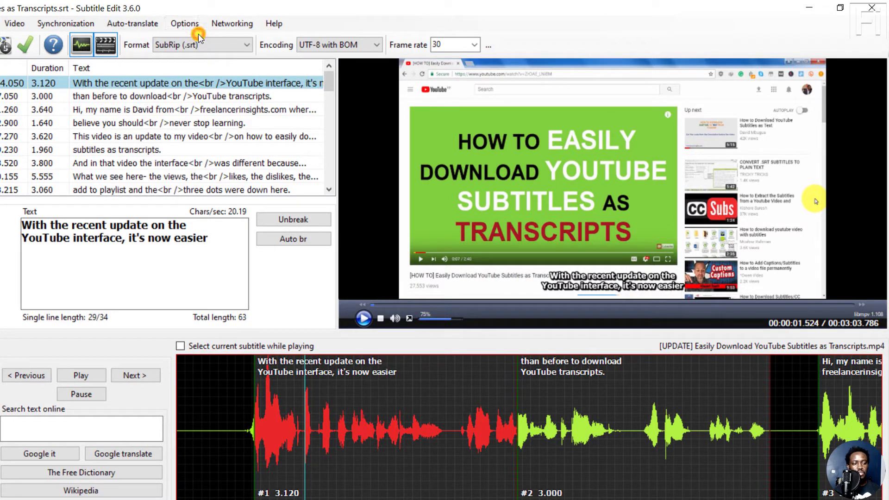
In Settings, enable mpv rendering of the subtitle preview text under Video player.
{"action": "left_click", "coordinate": [184, 23]}
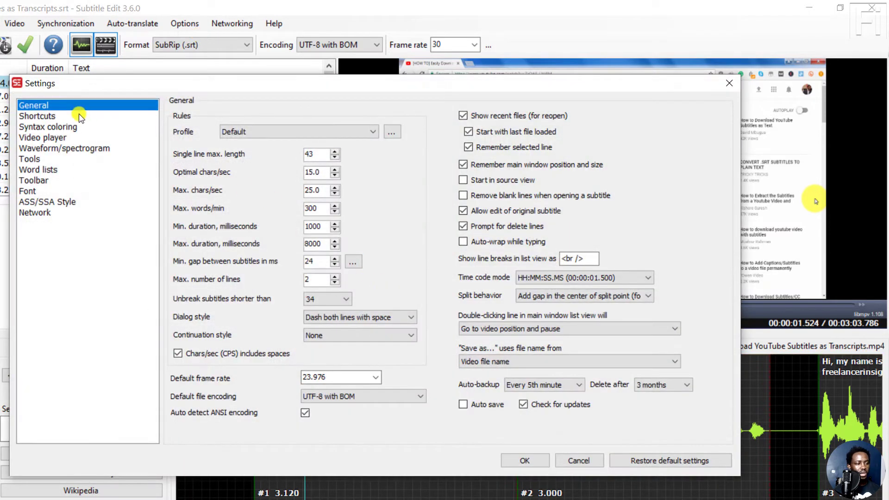
{"action": "mouse_move", "coordinate": [10, 182]}
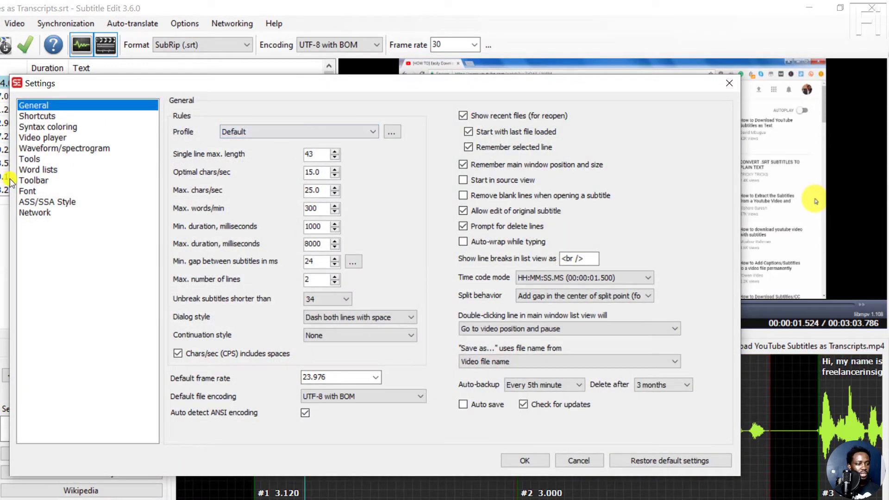
{"action": "left_click", "coordinate": [42, 137]}
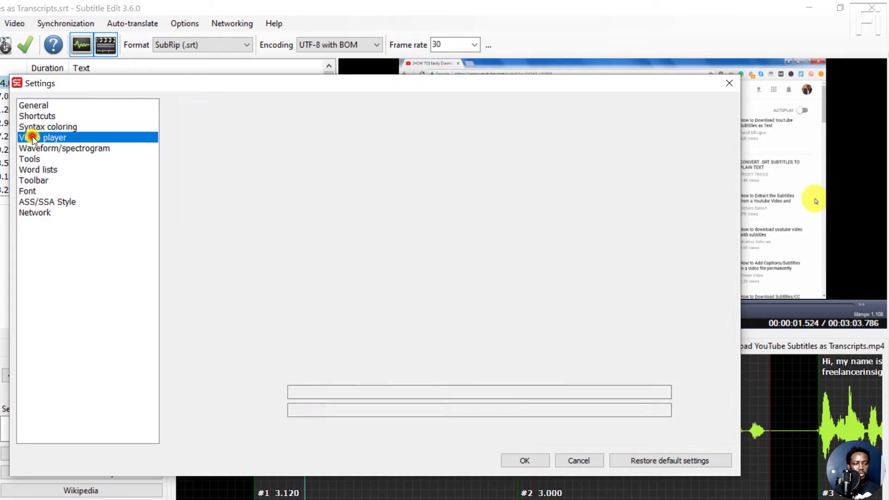
{"action": "left_click", "coordinate": [43, 137]}
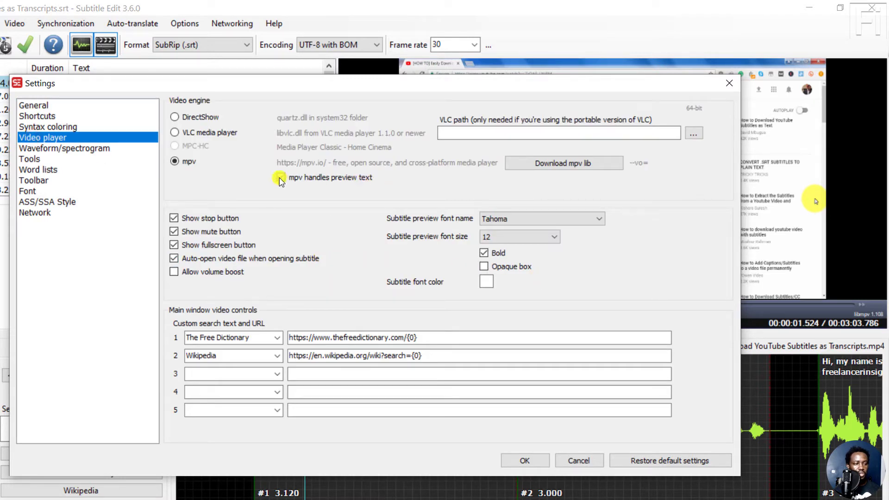
{"action": "left_click", "coordinate": [281, 178]}
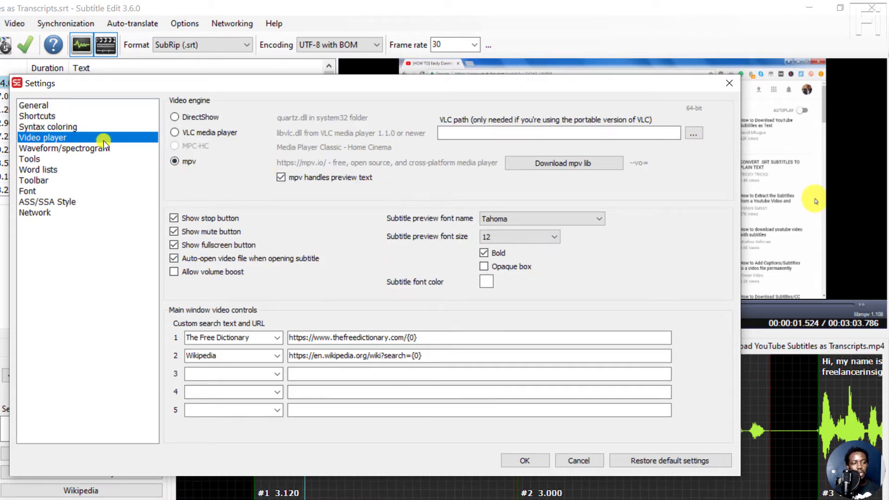
{"action": "mouse_move", "coordinate": [29, 213]}
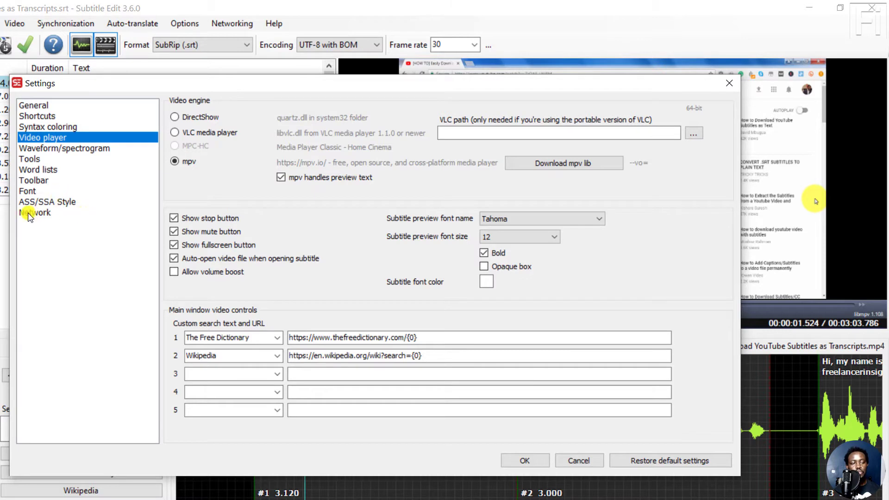
{"action": "mouse_move", "coordinate": [37, 204]}
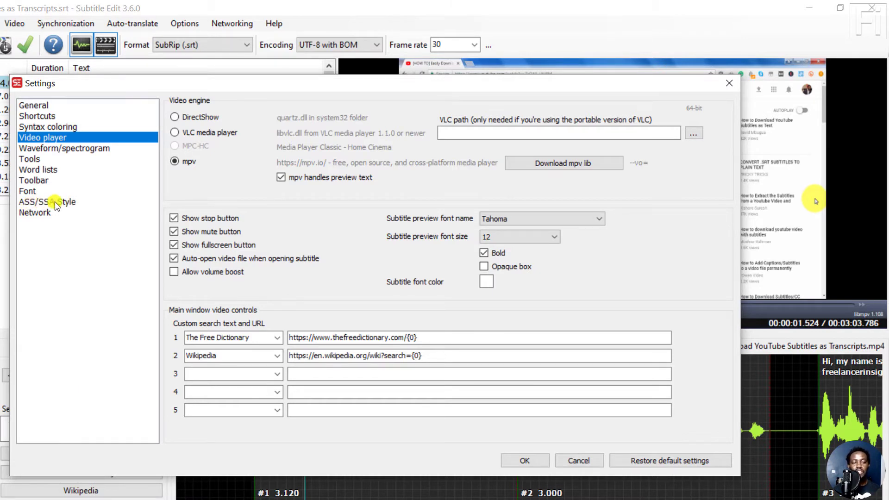
Review the ASS/SSA style (Arial 20, outline 2, shadow 1), trying the opaque box and leaving it off.
{"action": "left_click", "coordinate": [47, 202]}
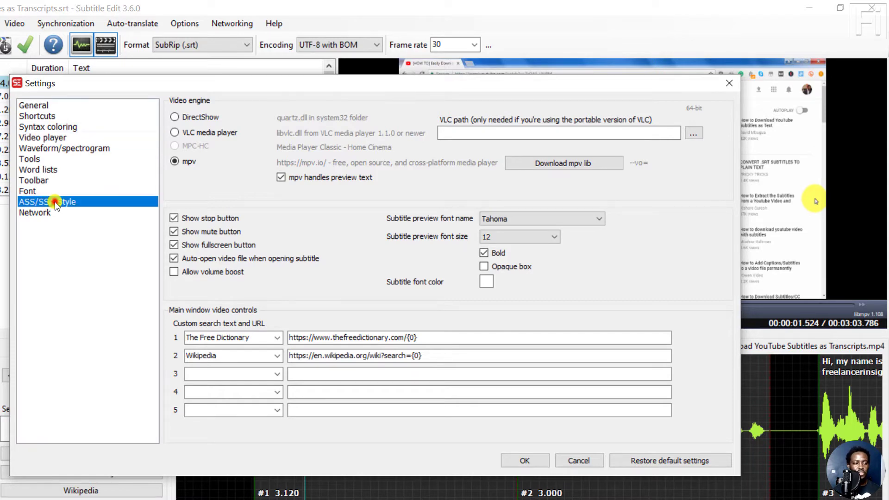
{"action": "left_click", "coordinate": [46, 201]}
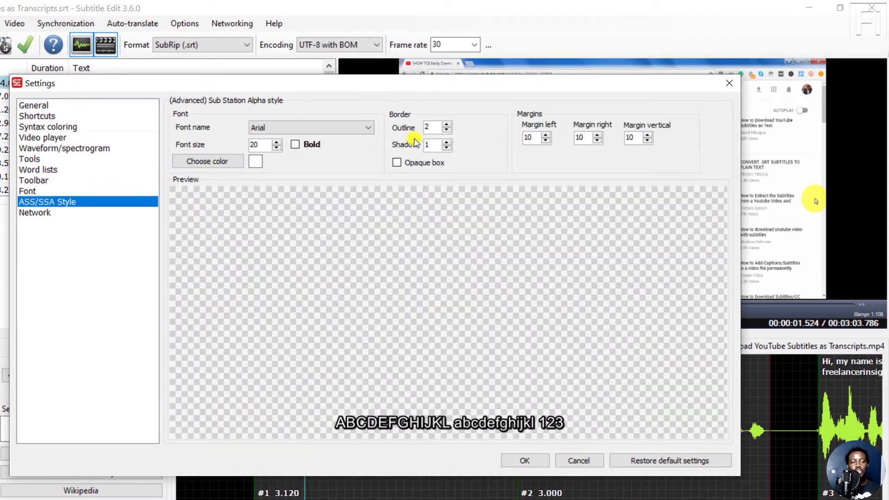
{"action": "mouse_move", "coordinate": [388, 187]}
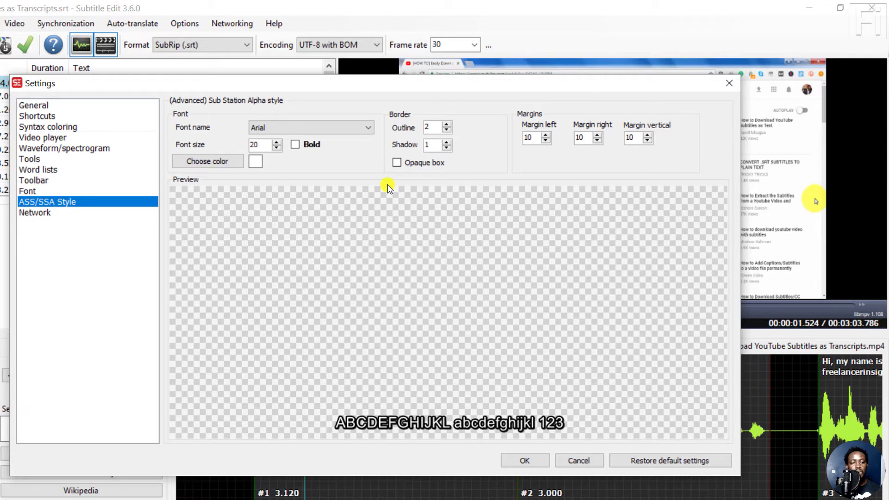
{"action": "mouse_move", "coordinate": [277, 123]}
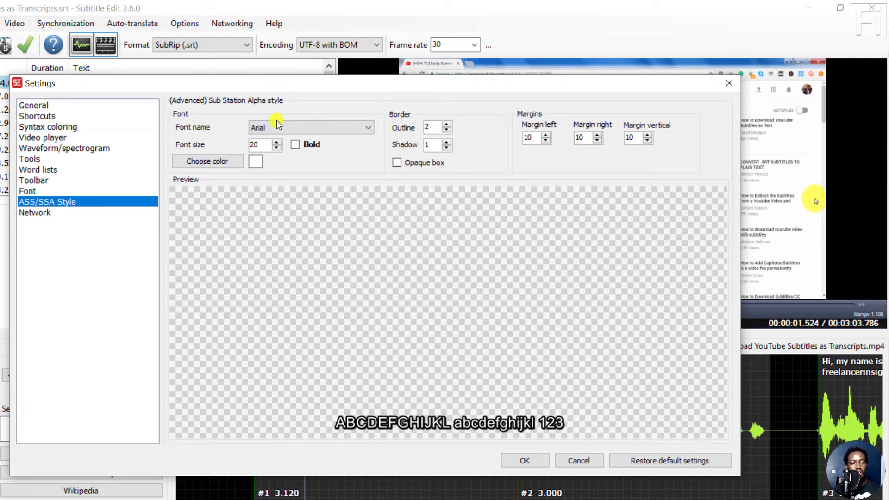
{"action": "mouse_move", "coordinate": [319, 178]}
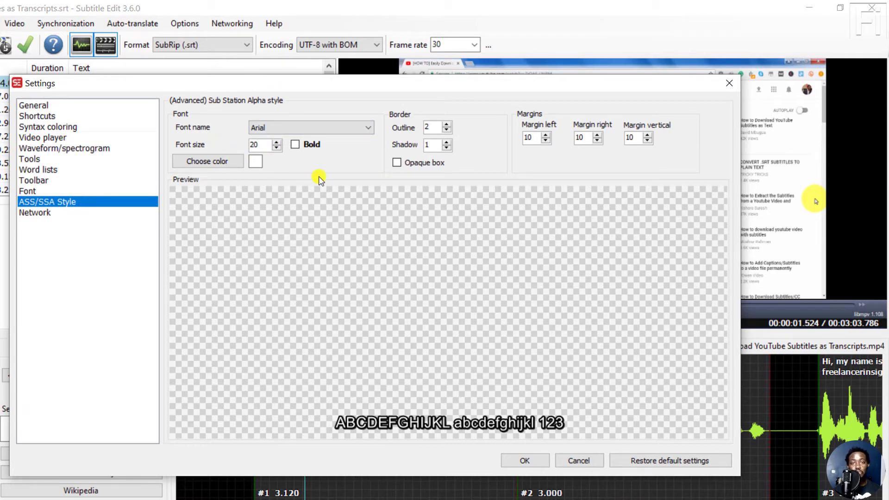
{"action": "mouse_move", "coordinate": [276, 156]}
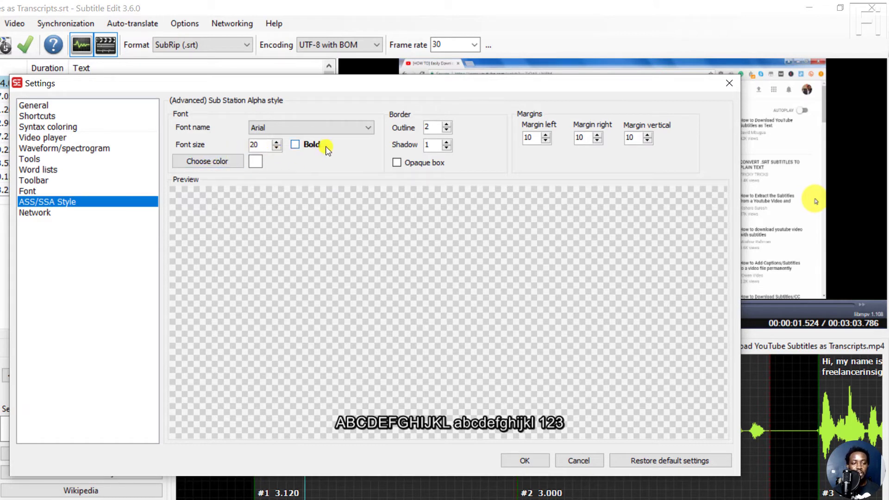
{"action": "mouse_move", "coordinate": [553, 187]}
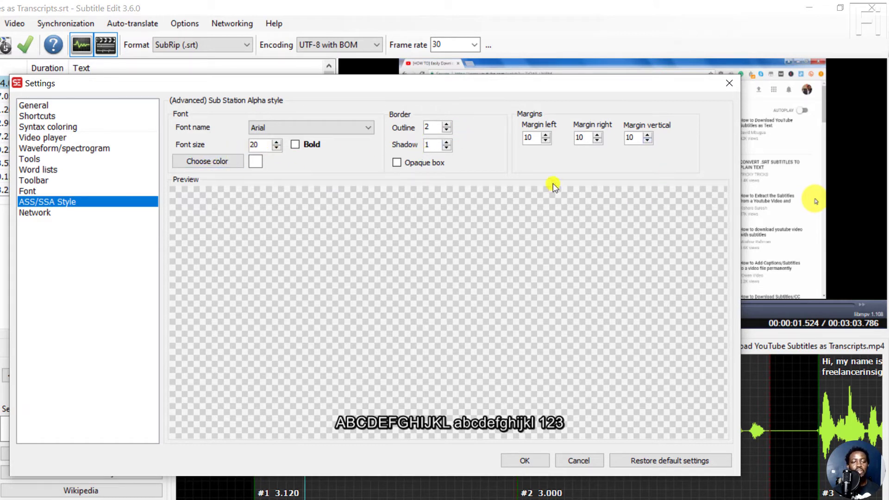
{"action": "mouse_move", "coordinate": [395, 158]}
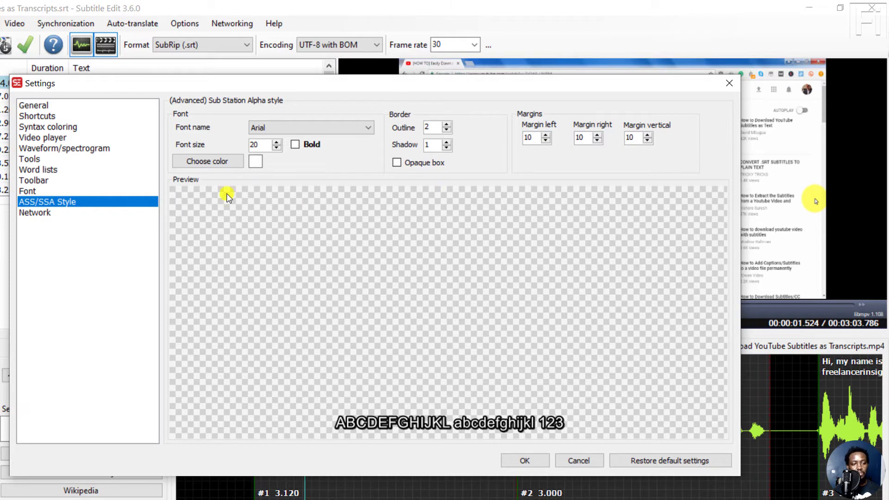
{"action": "left_click", "coordinate": [396, 163]}
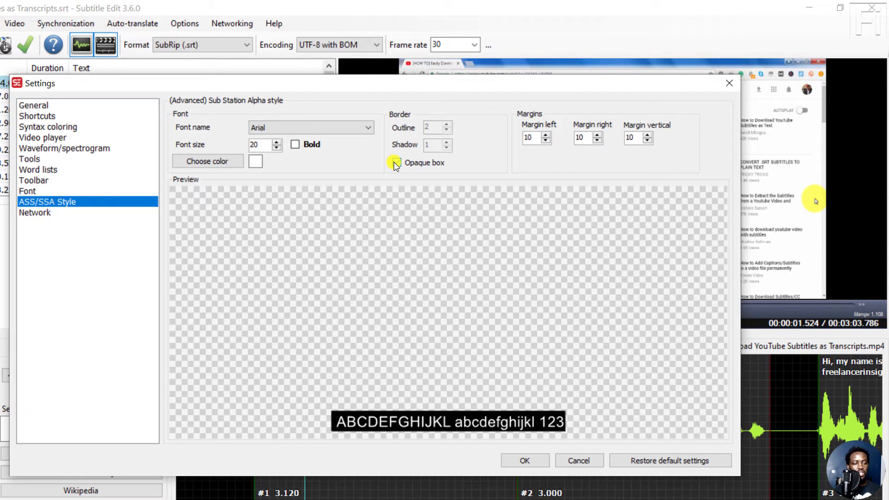
{"action": "left_click", "coordinate": [395, 163]}
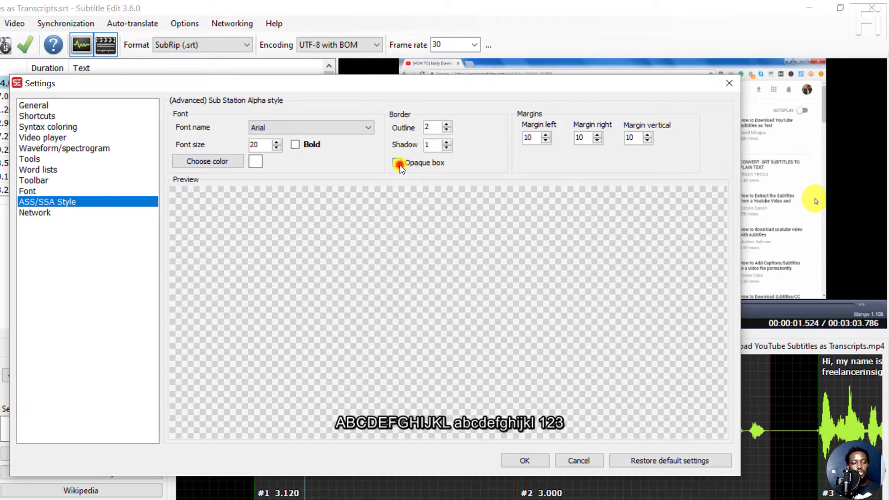
{"action": "left_click", "coordinate": [397, 163]}
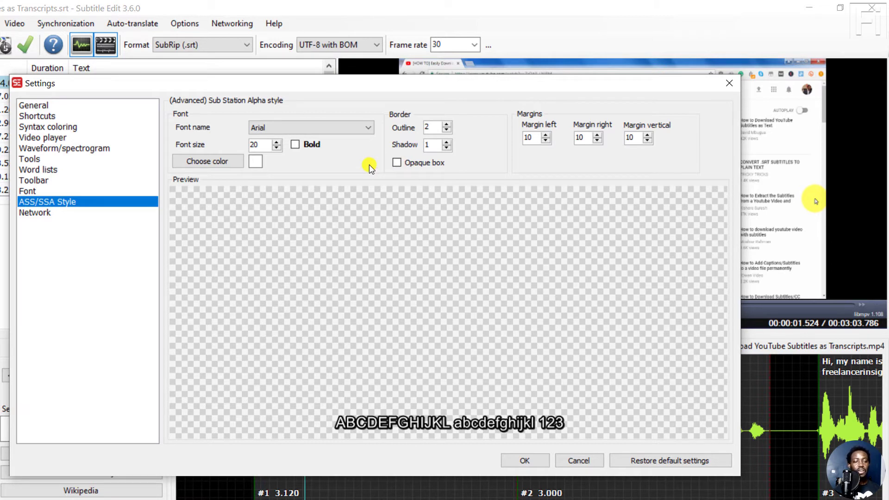
{"action": "mouse_move", "coordinate": [338, 278]}
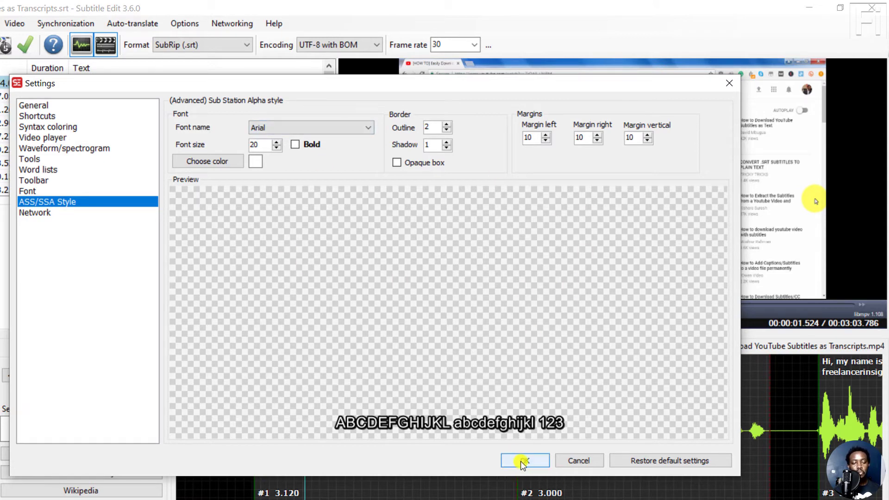
{"action": "left_click", "coordinate": [523, 460]}
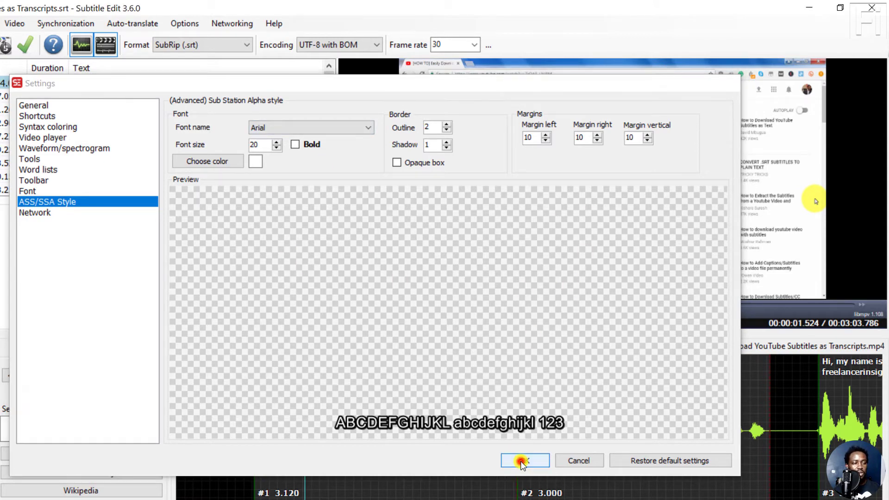
Switch the subtitle format to Advanced Sub Station Alpha (.ass), giving every line the Default style.
{"action": "left_click", "coordinate": [524, 461]}
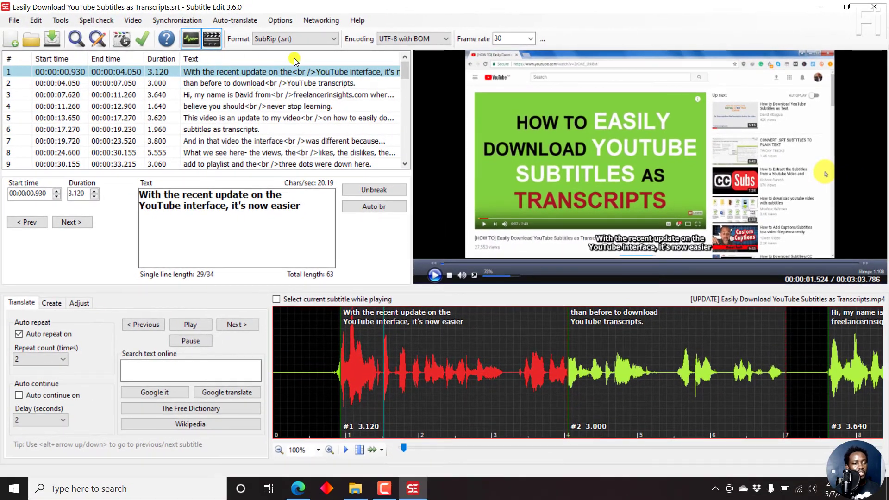
{"action": "mouse_move", "coordinate": [252, 51]}
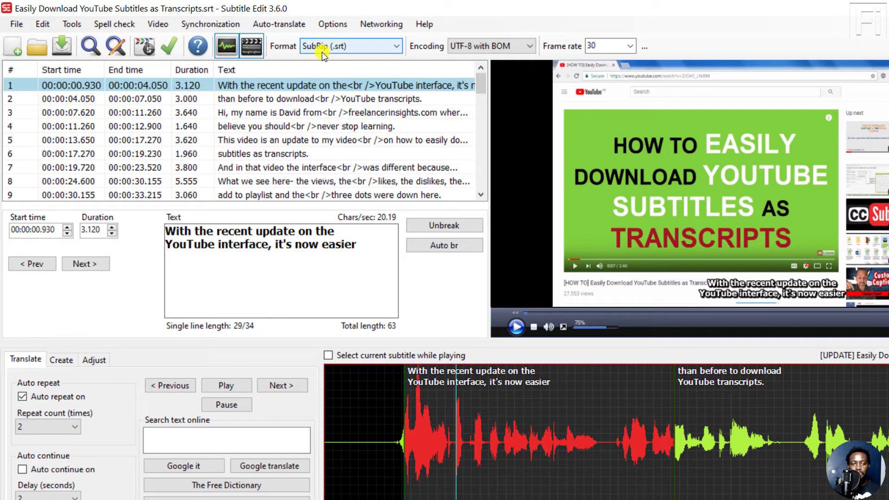
{"action": "left_click", "coordinate": [395, 46]}
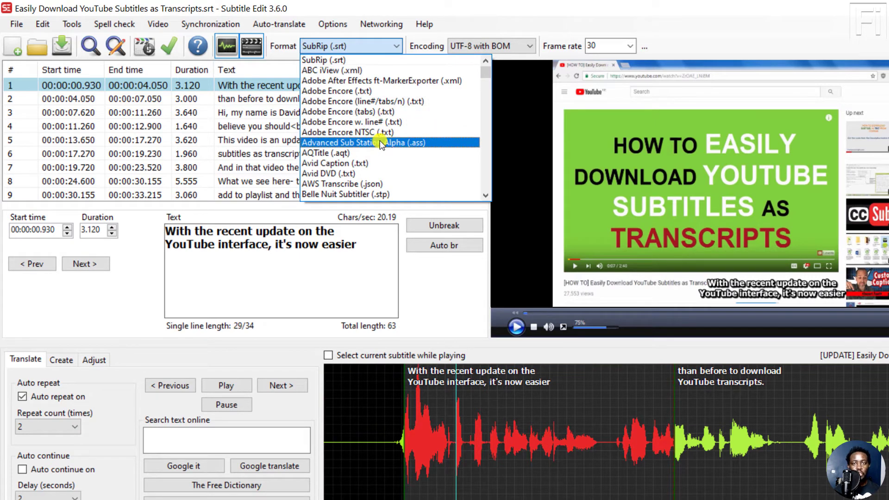
{"action": "left_click", "coordinate": [364, 143]}
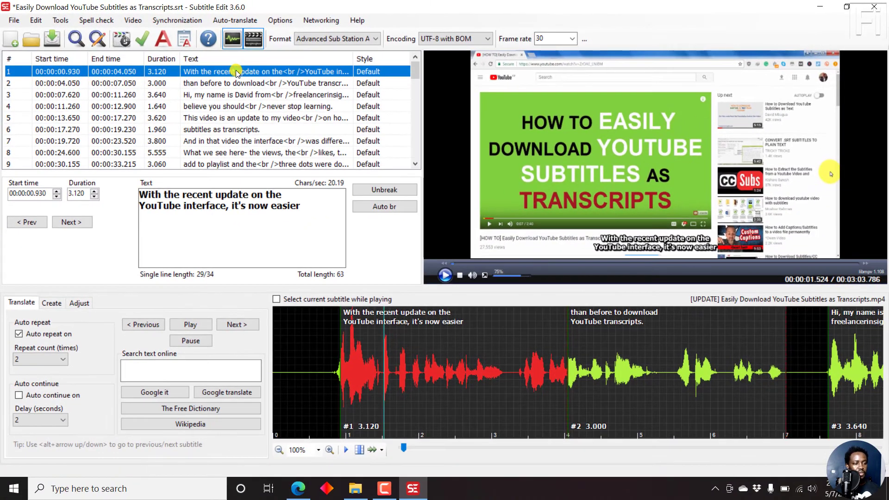
Bring up the Advanced Sub Station Alpha styles window from the first subtitle line's context menu.
{"action": "right_click", "coordinate": [235, 72]}
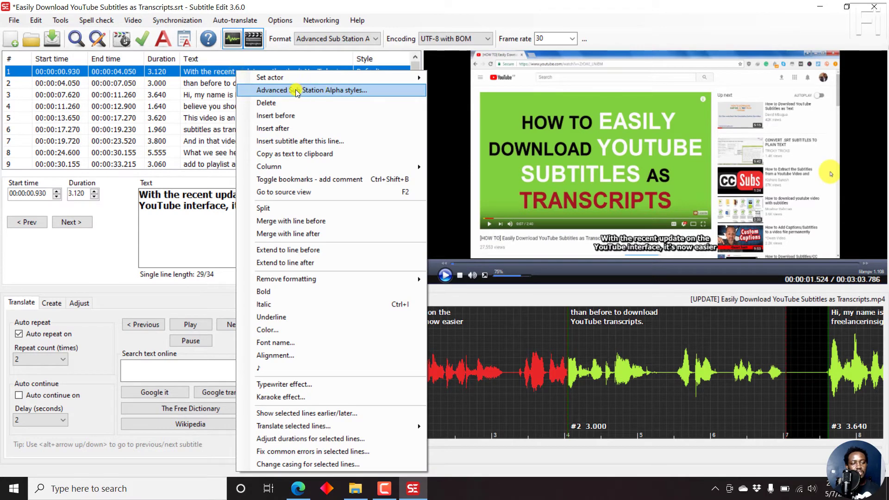
{"action": "mouse_move", "coordinate": [318, 95]}
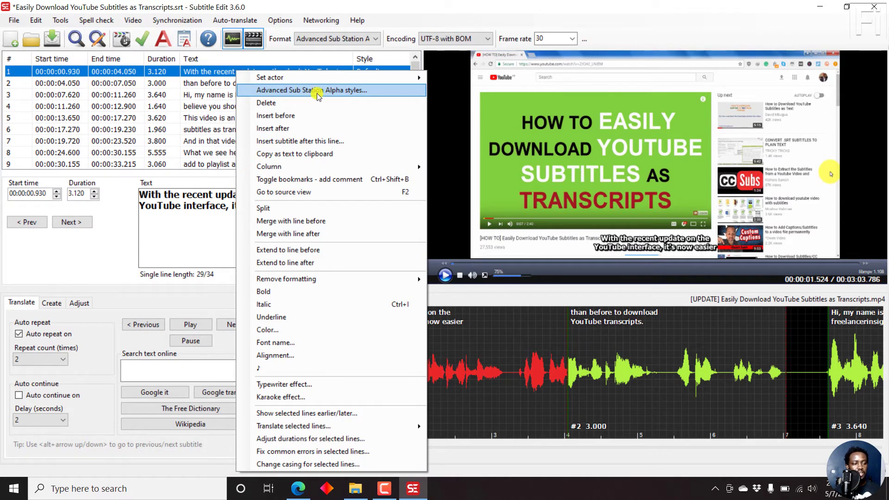
{"action": "mouse_move", "coordinate": [270, 77]}
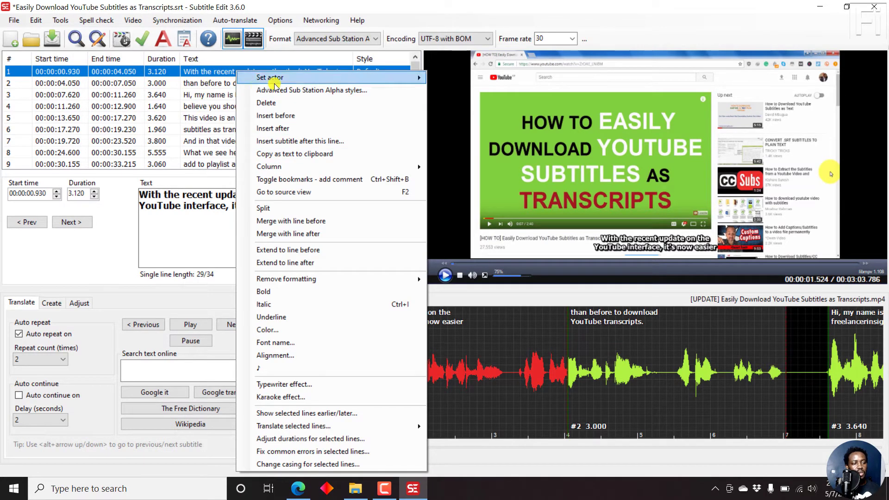
{"action": "mouse_move", "coordinate": [267, 89]}
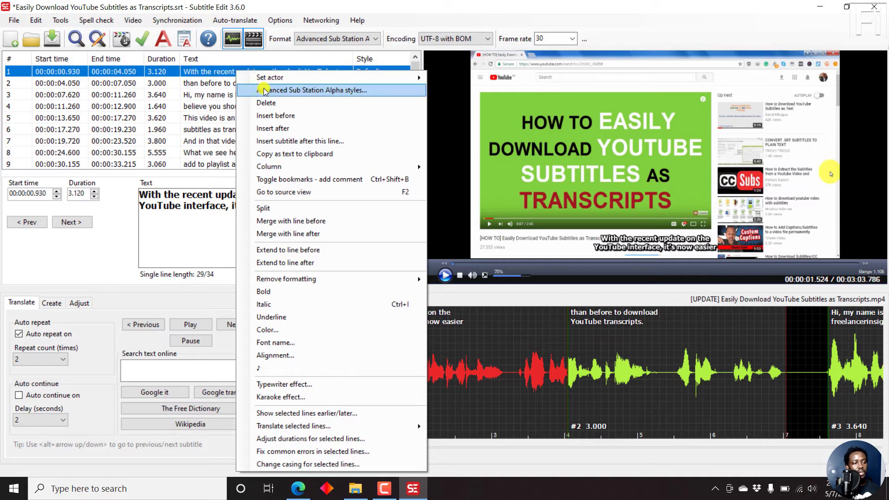
{"action": "left_click", "coordinate": [315, 90]}
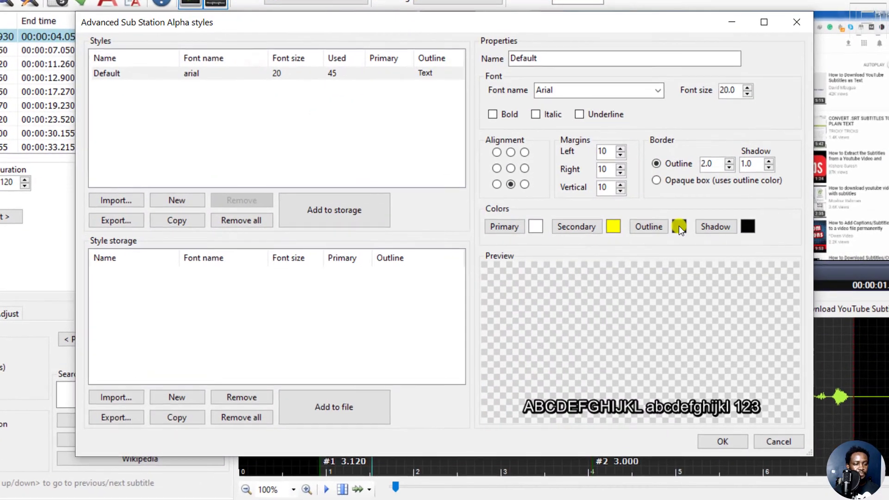
{"action": "left_click", "coordinate": [679, 226]}
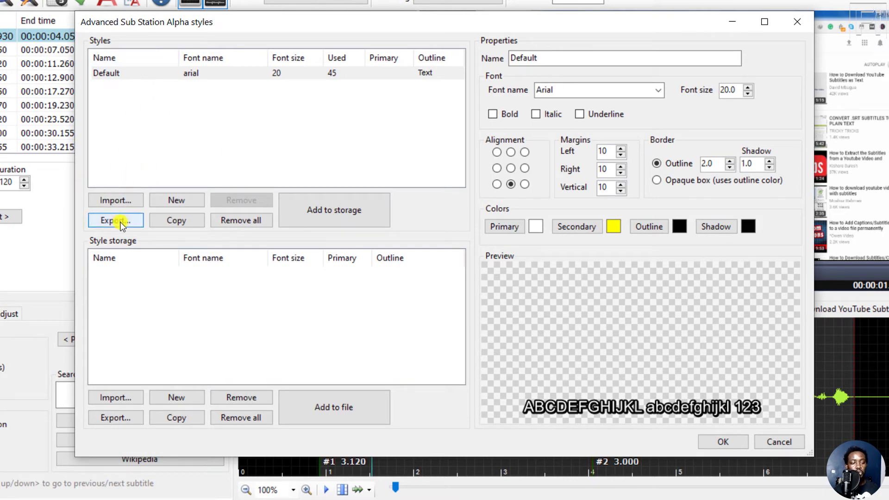
{"action": "mouse_move", "coordinate": [248, 141]}
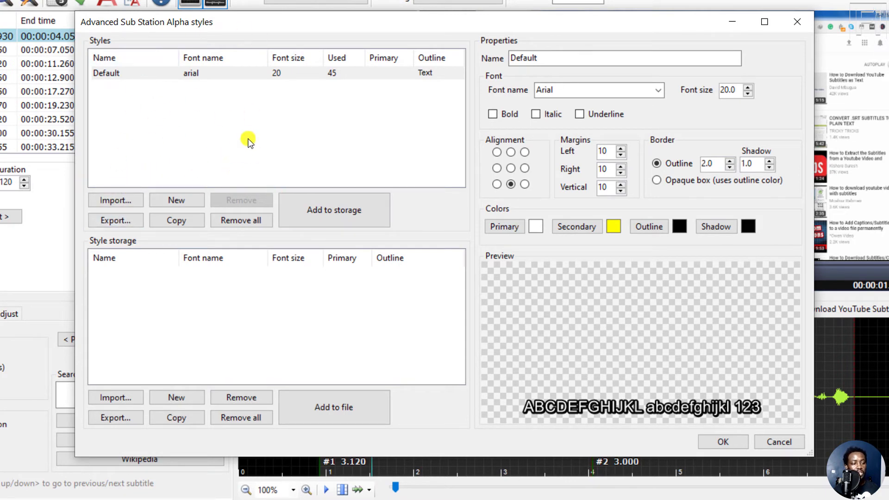
{"action": "mouse_move", "coordinate": [271, 148]}
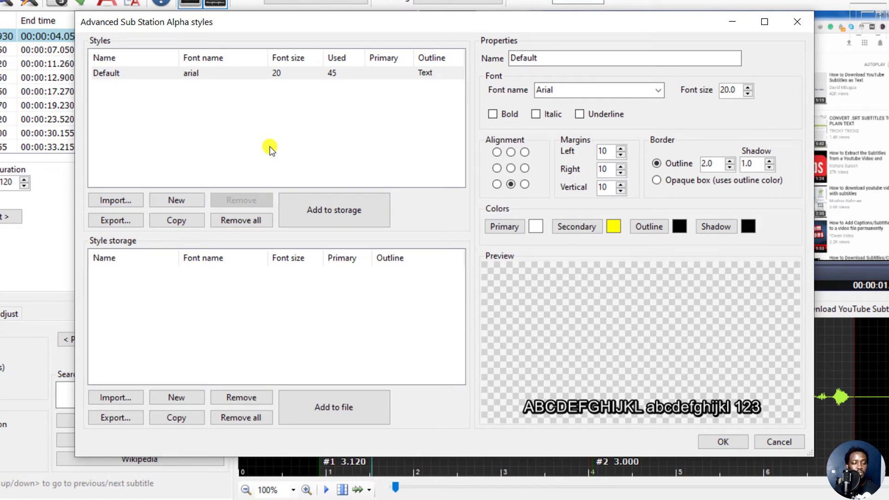
{"action": "mouse_move", "coordinate": [195, 133]}
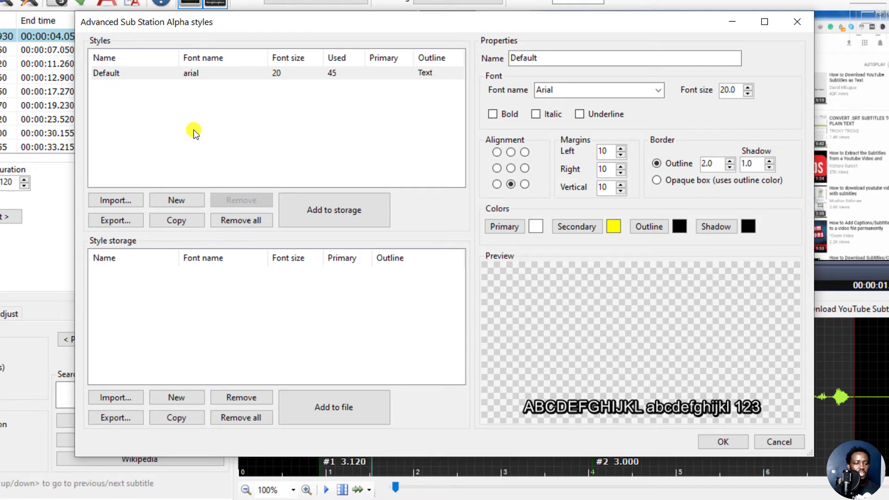
{"action": "mouse_move", "coordinate": [114, 345]}
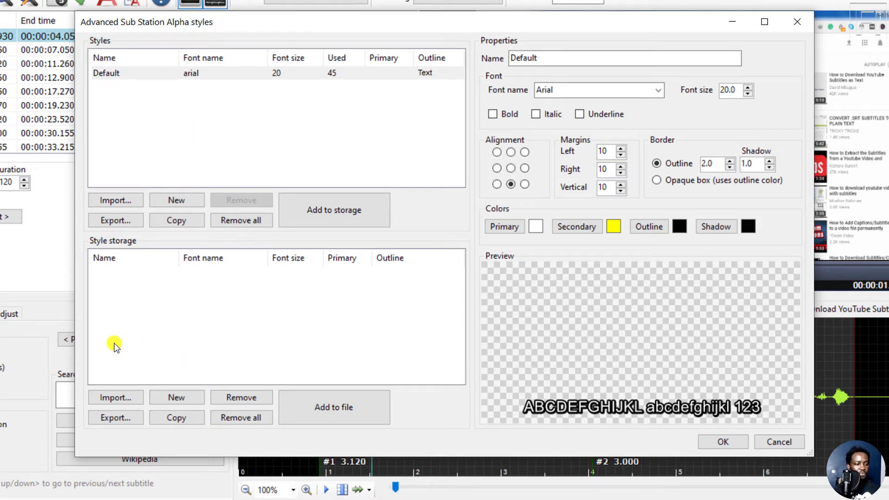
{"action": "mouse_move", "coordinate": [598, 44]}
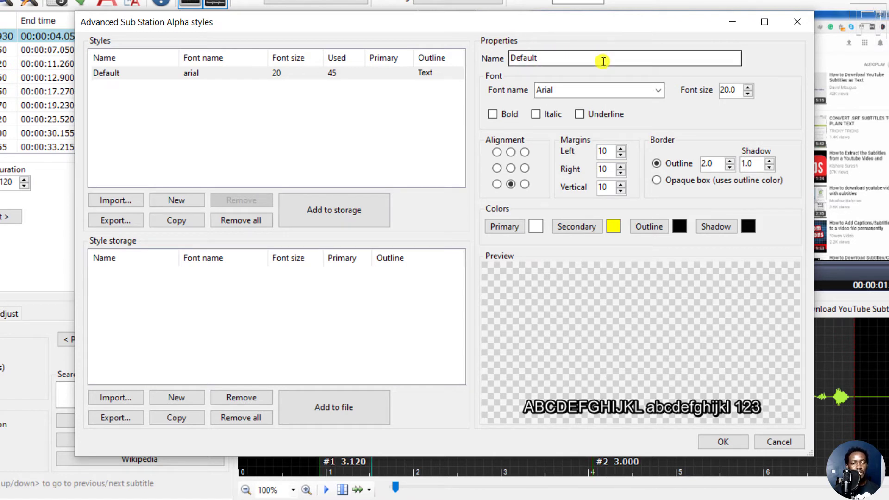
{"action": "left_click", "coordinate": [658, 90]}
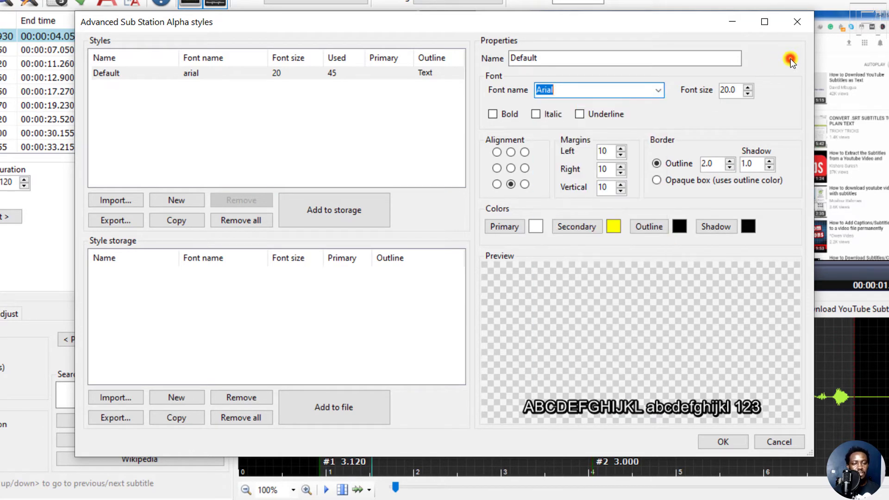
{"action": "mouse_move", "coordinate": [716, 108]}
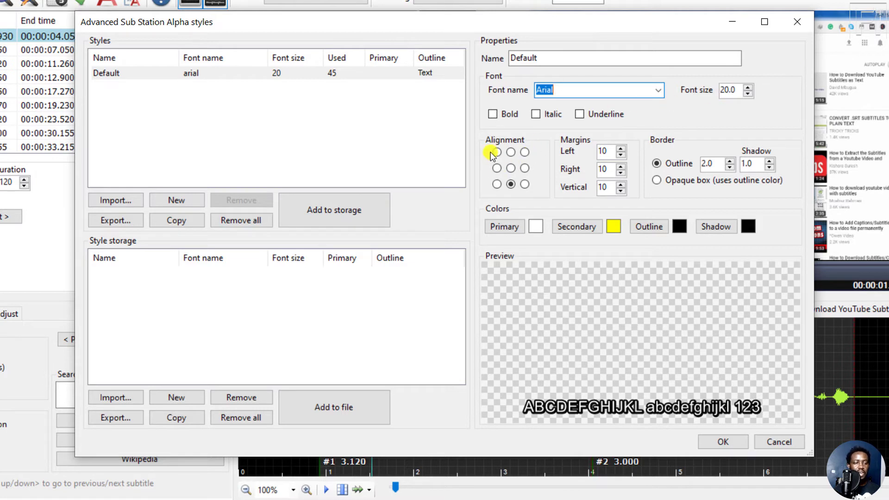
{"action": "mouse_move", "coordinate": [640, 168]}
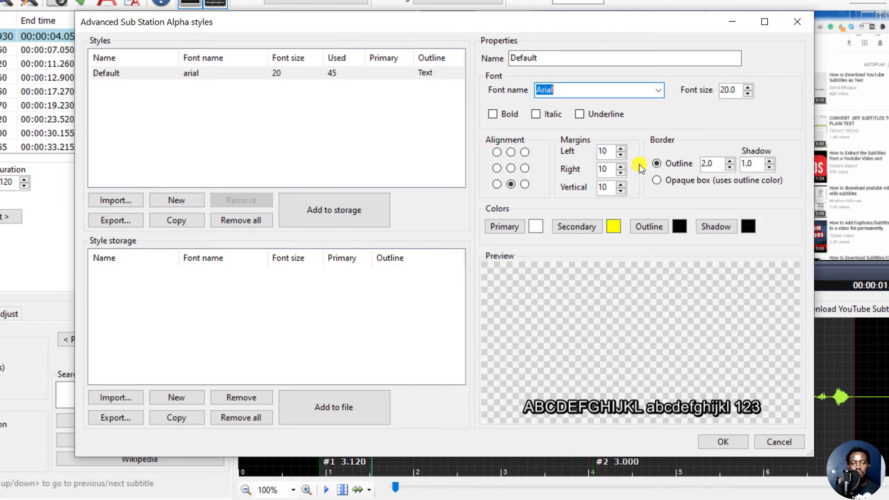
{"action": "mouse_move", "coordinate": [675, 185]}
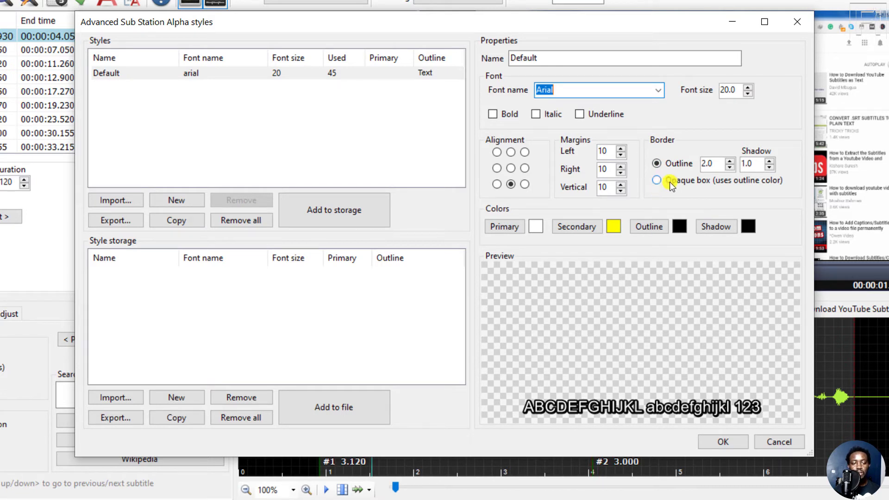
{"action": "mouse_move", "coordinate": [505, 409]}
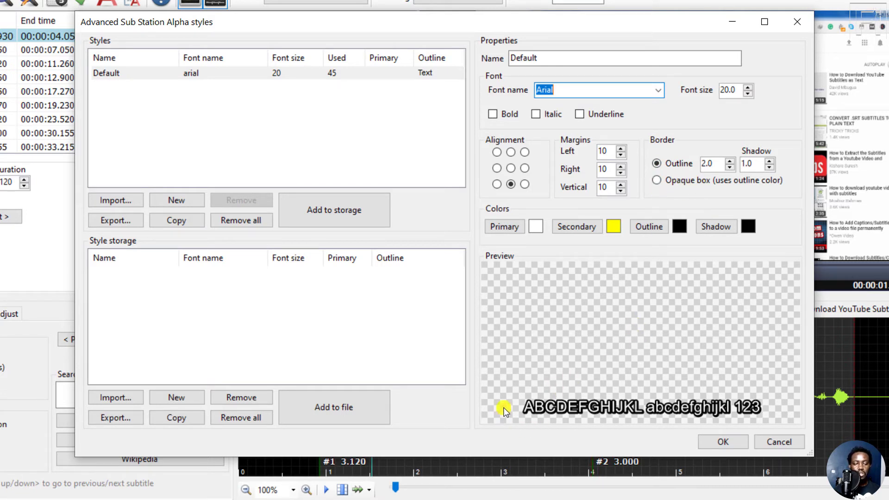
{"action": "mouse_move", "coordinate": [728, 184]}
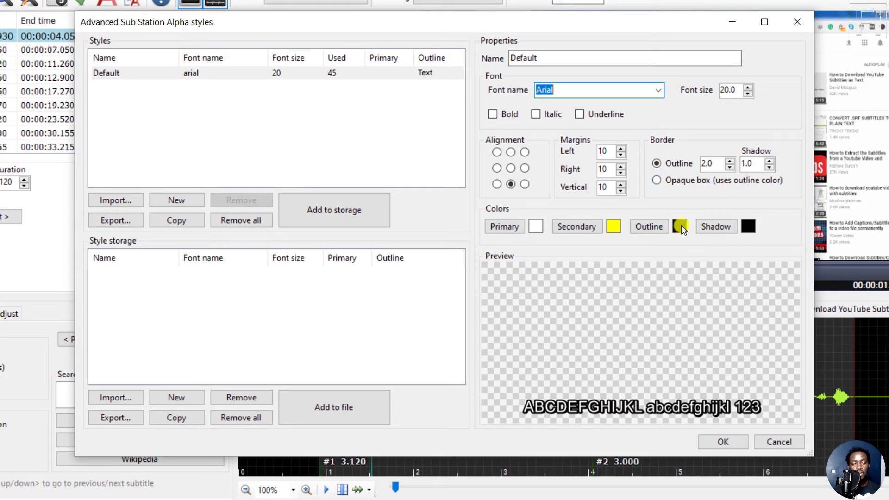
Set the Default style's border to an opaque box and try red as the box colour.
{"action": "left_click", "coordinate": [680, 226]}
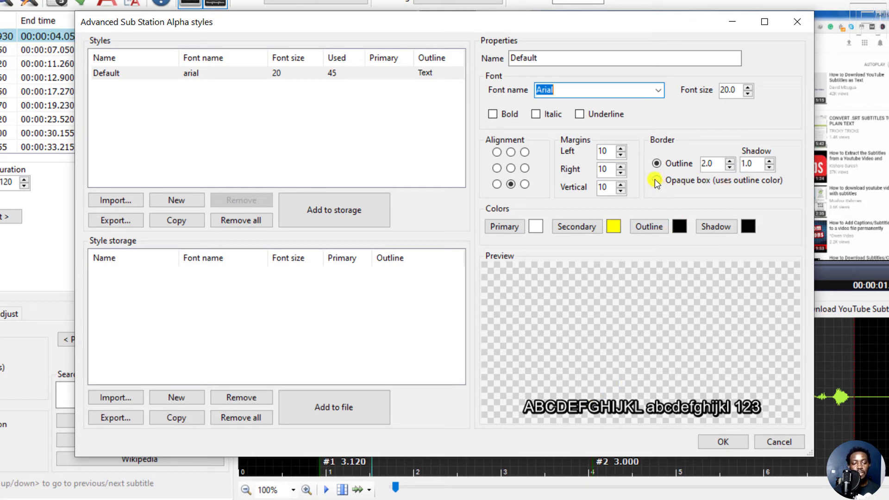
{"action": "left_click", "coordinate": [655, 179]}
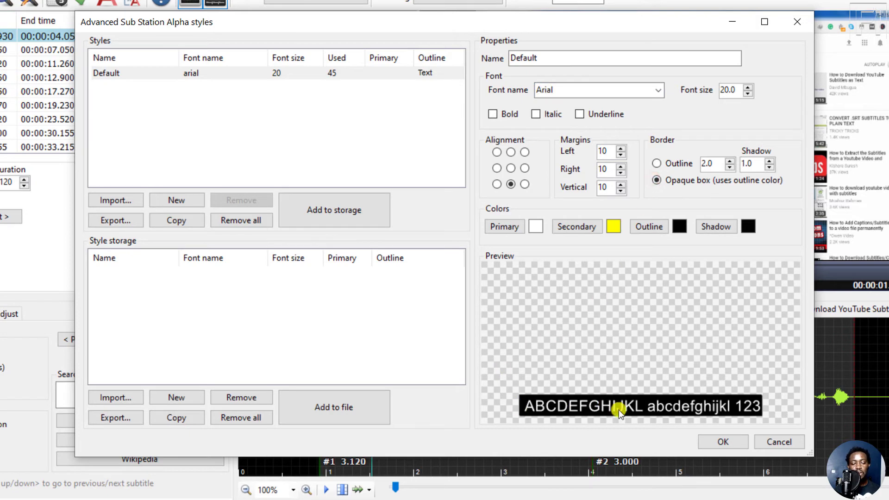
{"action": "left_click", "coordinate": [679, 226]}
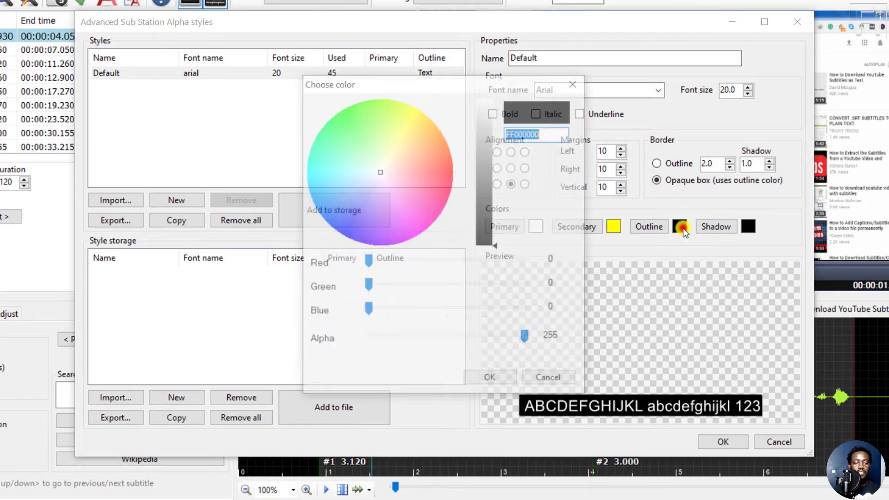
{"action": "left_click", "coordinate": [456, 174]}
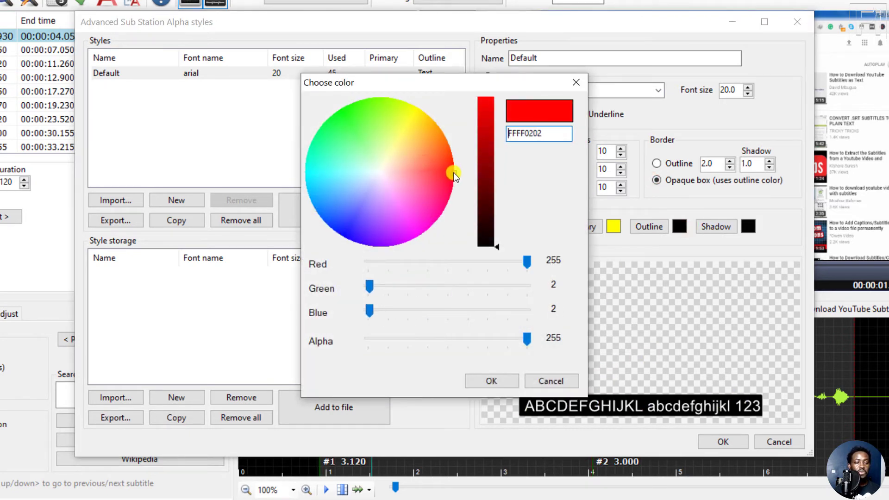
{"action": "left_click", "coordinate": [491, 380]}
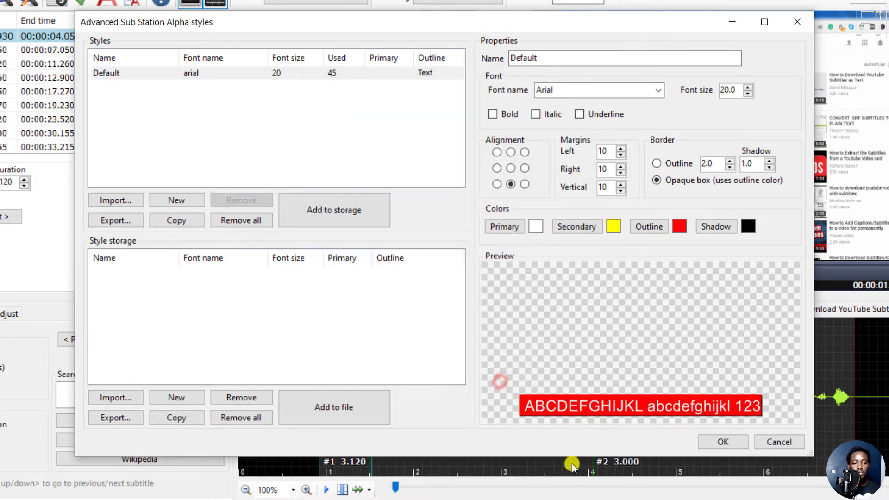
Restore black as the box colour and start choosing the subtitle text colour.
{"action": "left_click", "coordinate": [679, 226]}
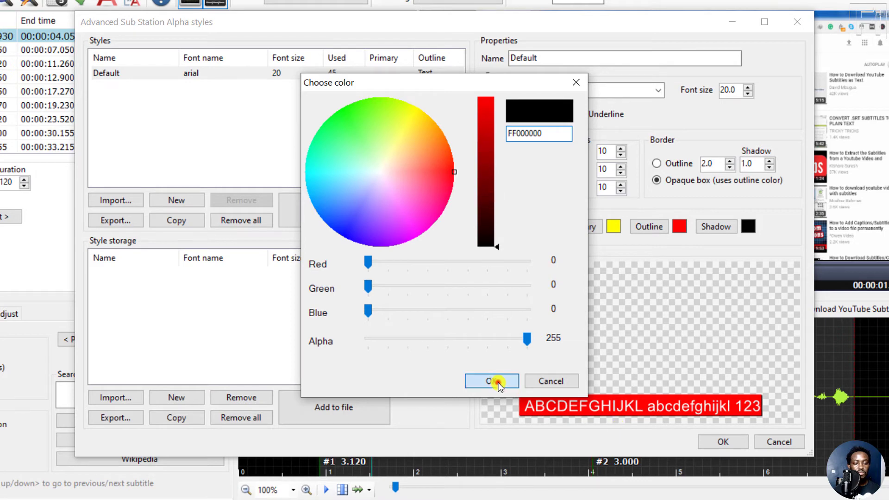
{"action": "left_click", "coordinate": [491, 381]}
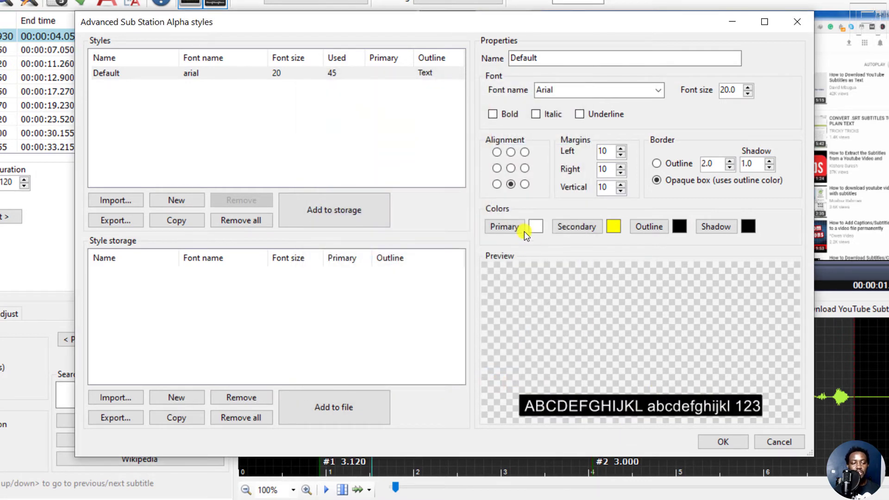
{"action": "left_click", "coordinate": [533, 226]}
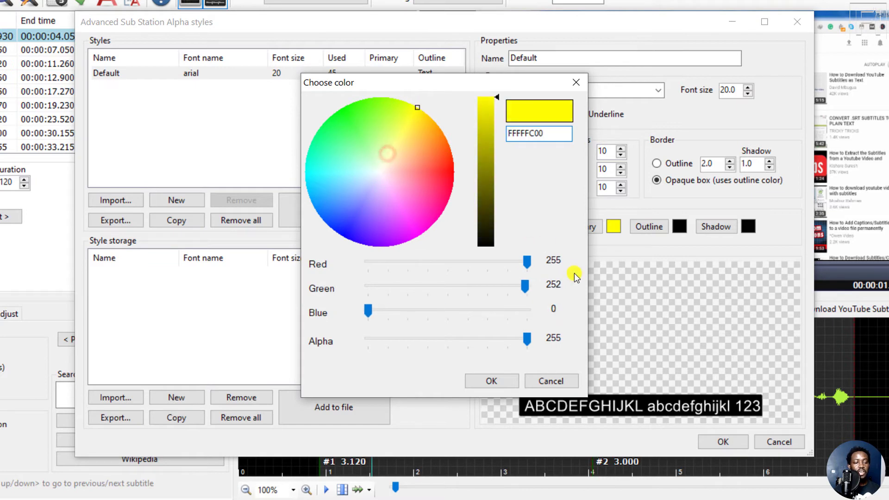
{"action": "left_click", "coordinate": [491, 381]}
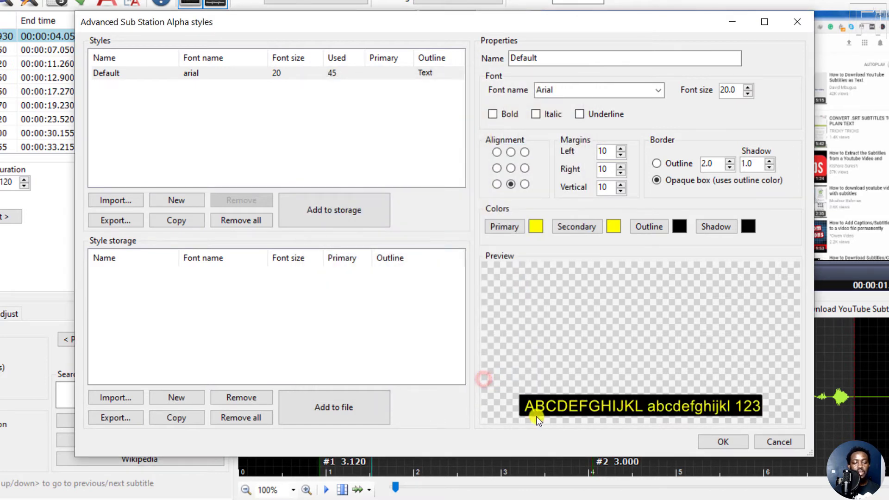
{"action": "left_click", "coordinate": [535, 226]}
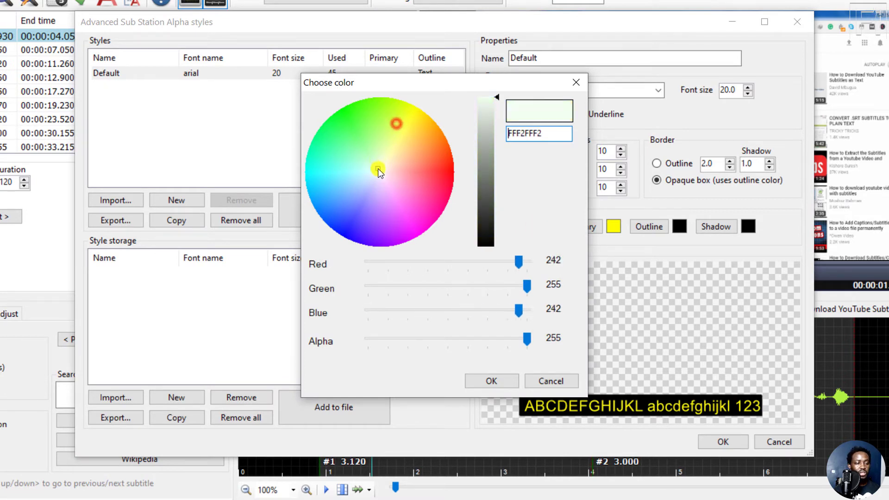
{"action": "left_click", "coordinate": [377, 175]}
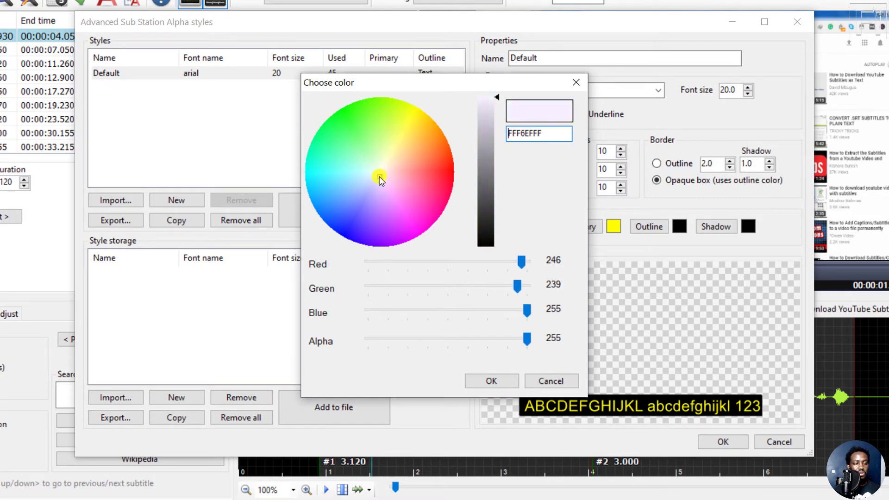
{"action": "left_click", "coordinate": [395, 183]}
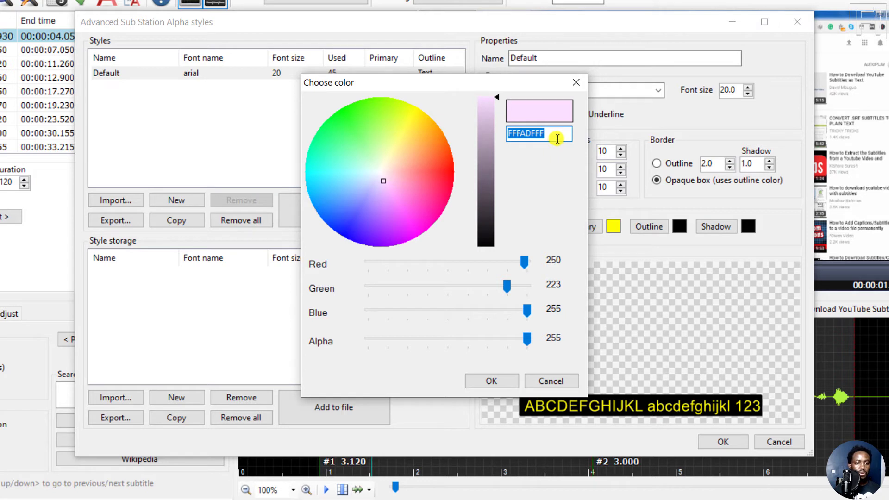
{"action": "left_click", "coordinate": [428, 166]}
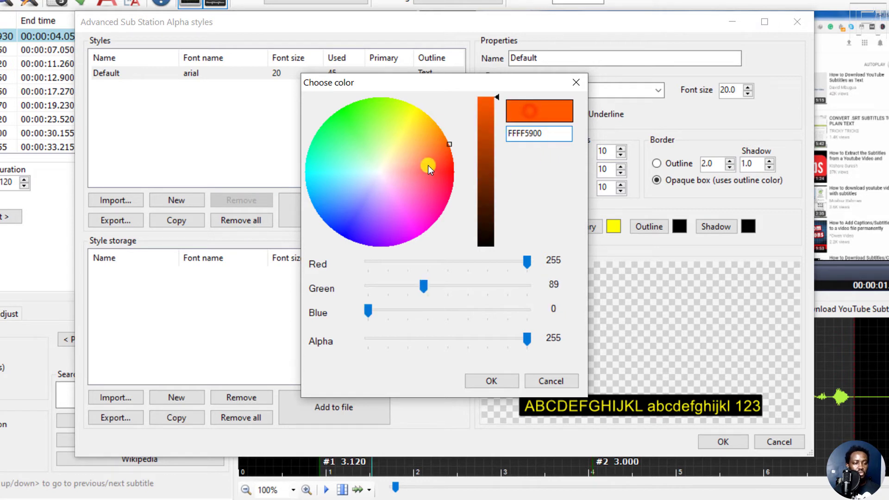
{"action": "triple_click", "coordinate": [537, 133]}
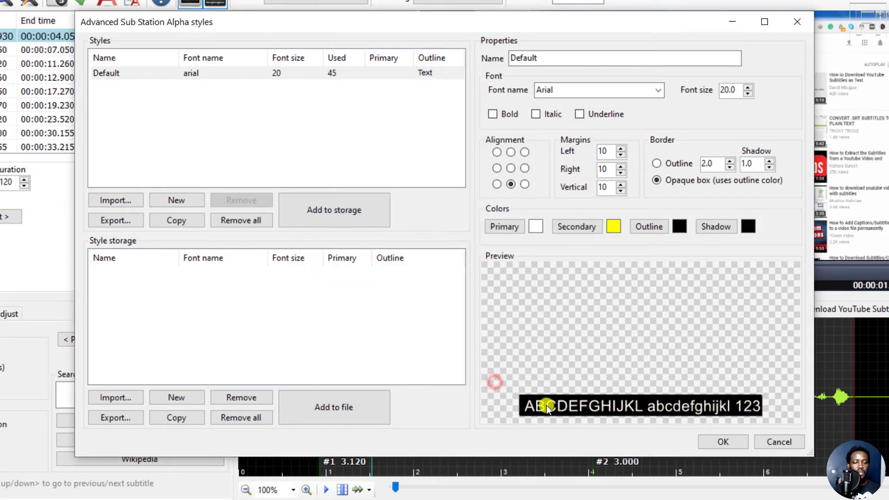
{"action": "mouse_move", "coordinate": [626, 384]}
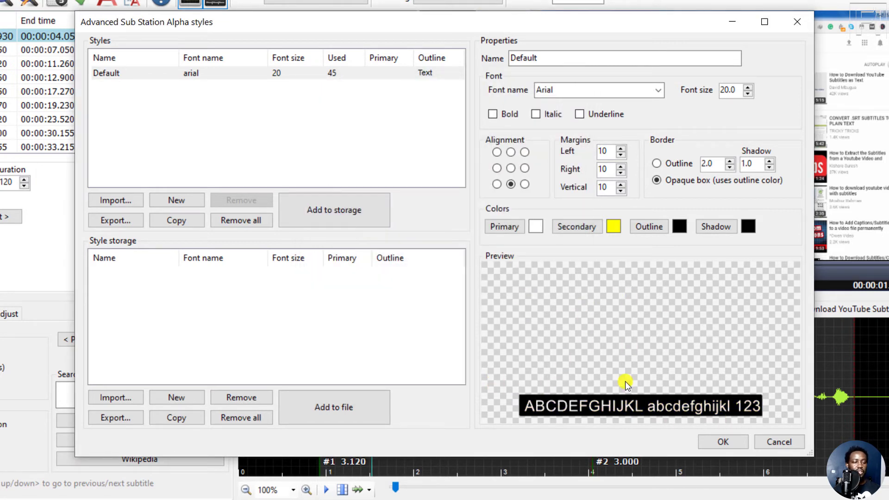
{"action": "mouse_move", "coordinate": [723, 443]}
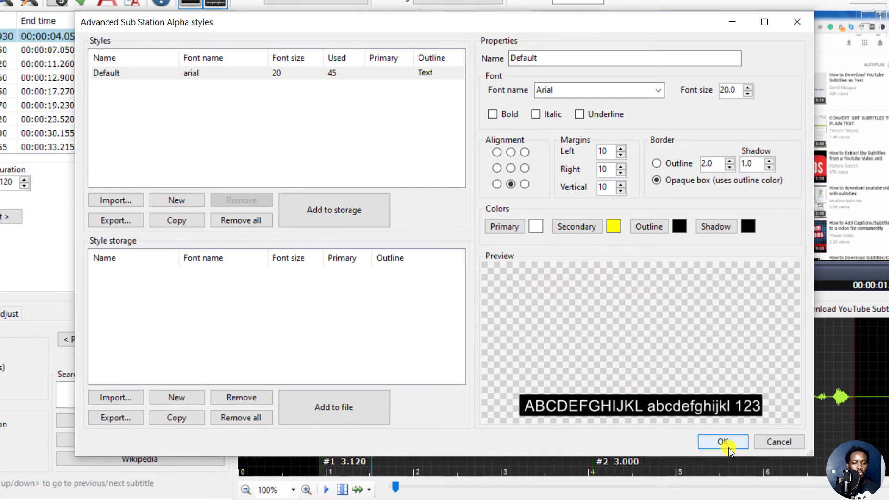
Keep the style changes and bring up subtitle 5 for editing and preview.
{"action": "left_click", "coordinate": [722, 441]}
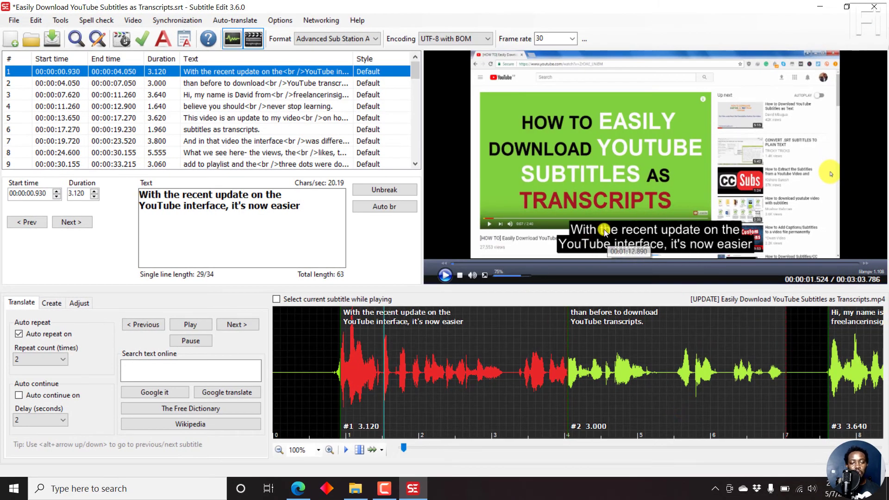
{"action": "mouse_move", "coordinate": [717, 229]}
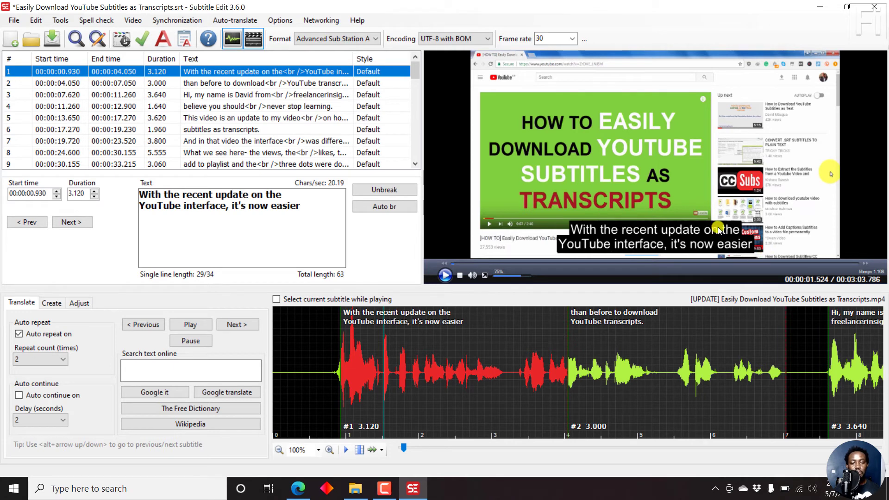
{"action": "mouse_move", "coordinate": [624, 230]}
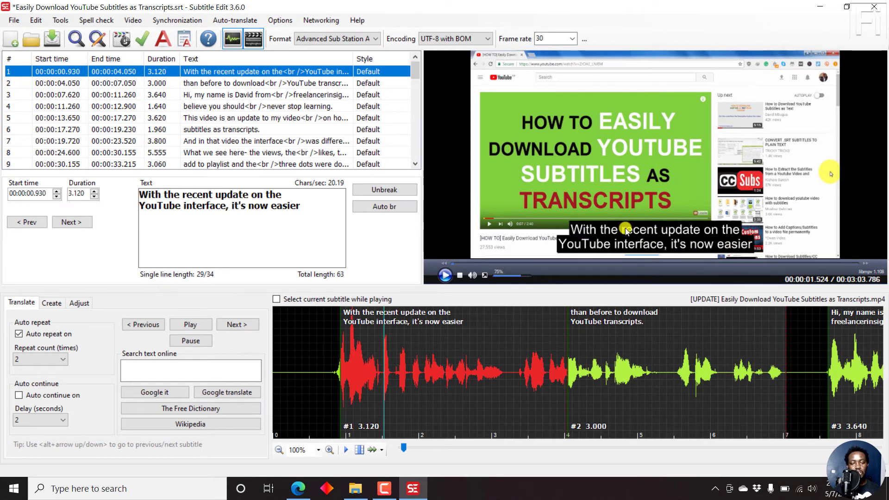
{"action": "mouse_move", "coordinate": [660, 258]}
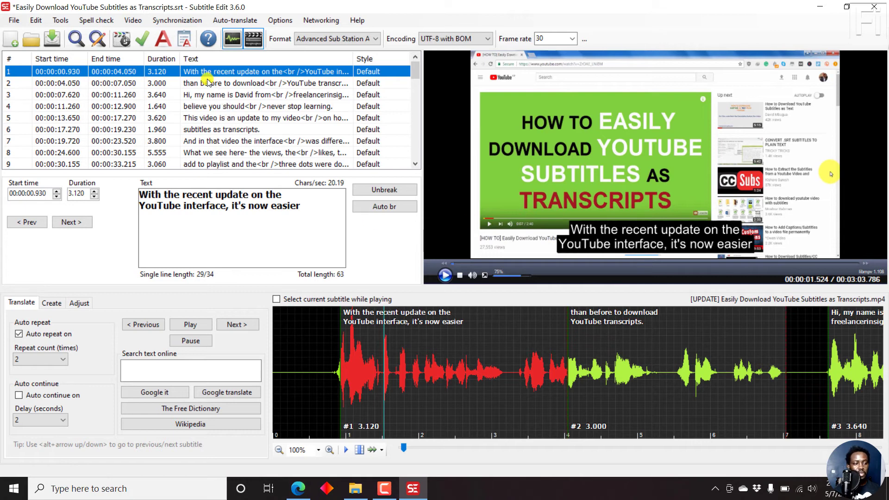
{"action": "left_click", "coordinate": [227, 82]}
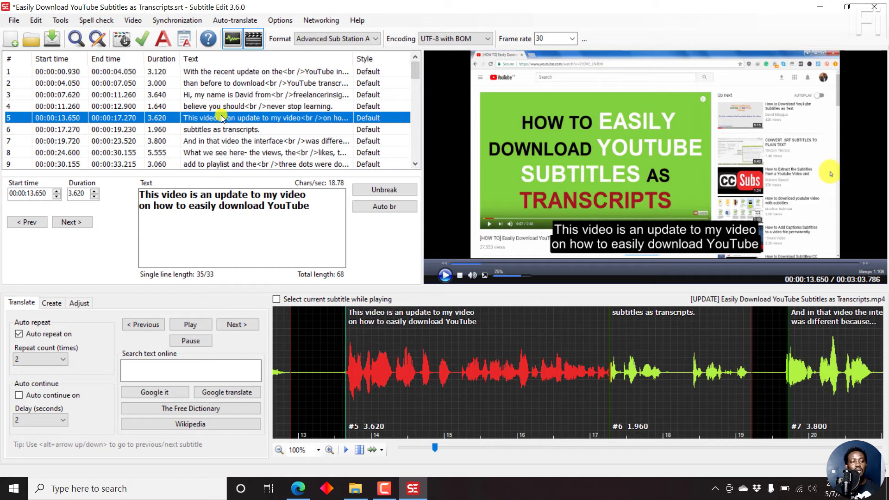
{"action": "mouse_move", "coordinate": [267, 162]}
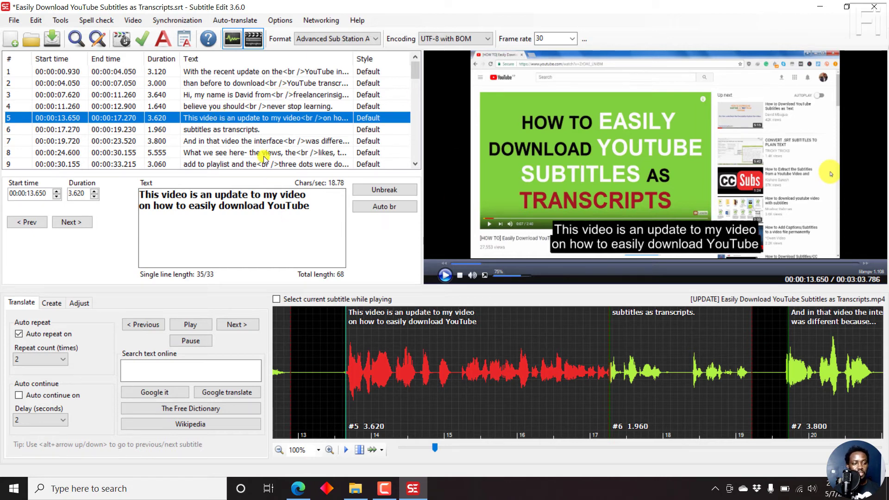
{"action": "mouse_move", "coordinate": [559, 235]}
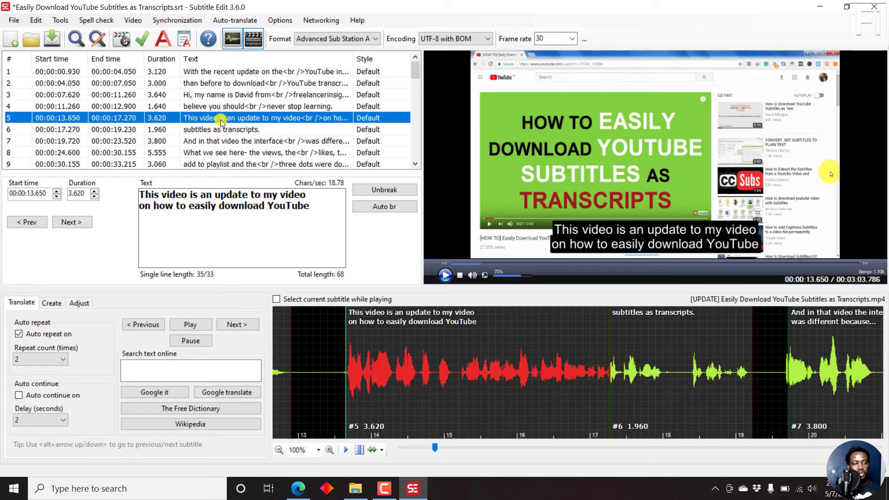
Align subtitle 5 to top centre with an {\an8} tag, then preview a later line.
{"action": "right_click", "coordinate": [222, 117]}
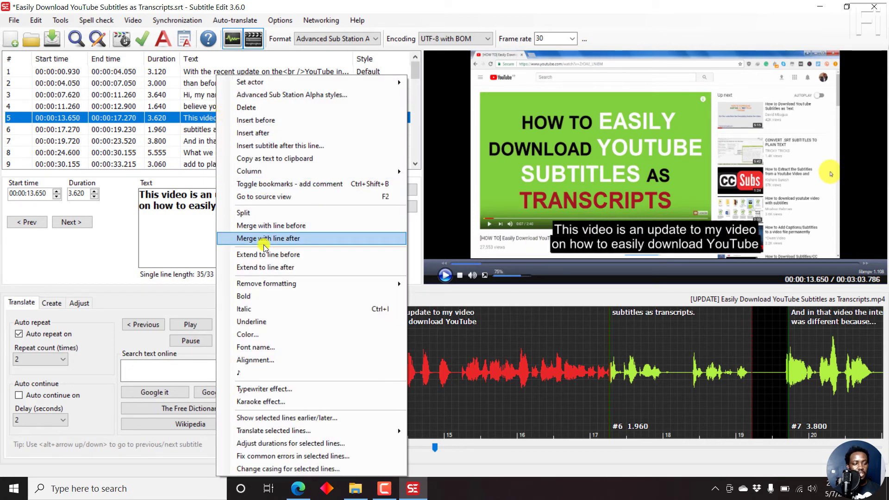
{"action": "left_click", "coordinate": [256, 359]}
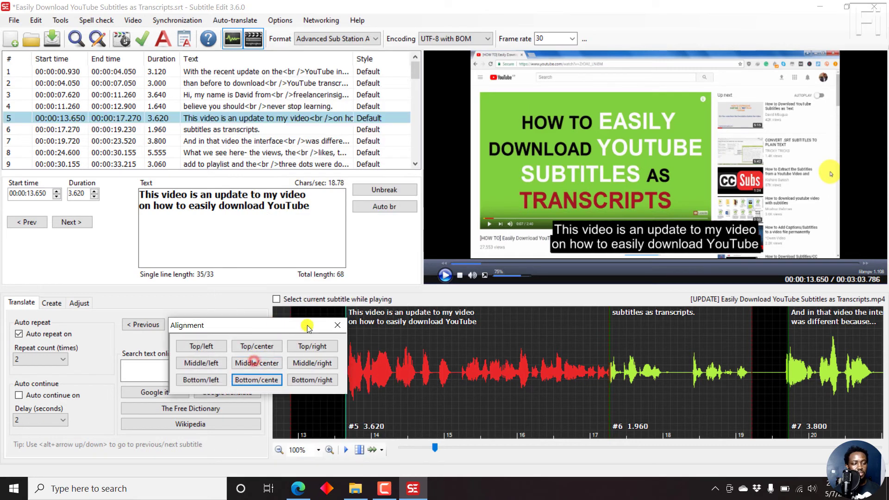
{"action": "left_click", "coordinate": [256, 346]}
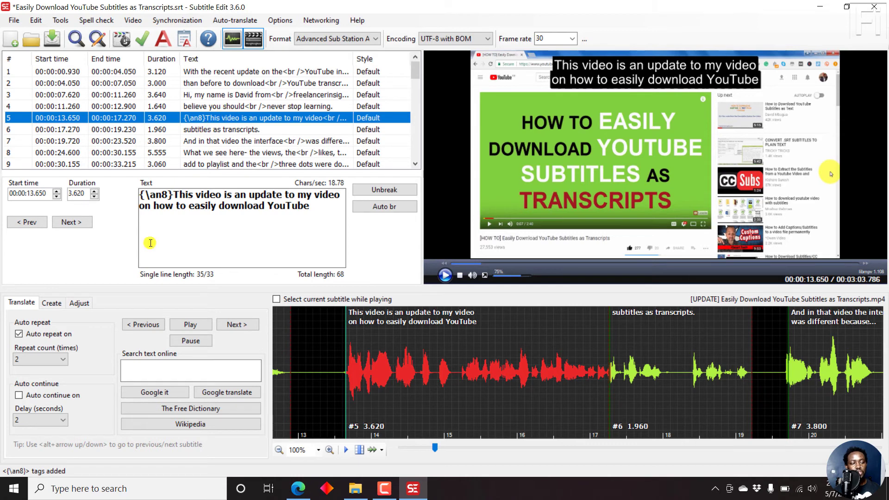
{"action": "double_click", "coordinate": [153, 194]}
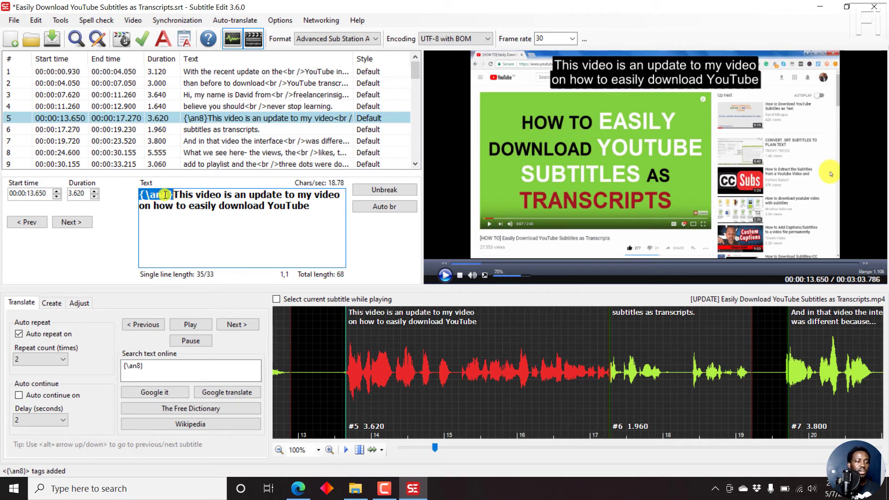
{"action": "mouse_move", "coordinate": [286, 129]}
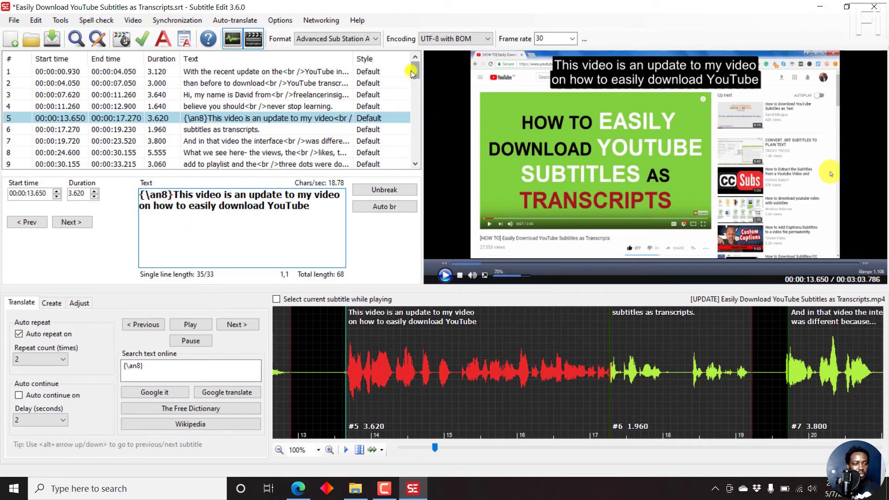
{"action": "mouse_move", "coordinate": [410, 93]}
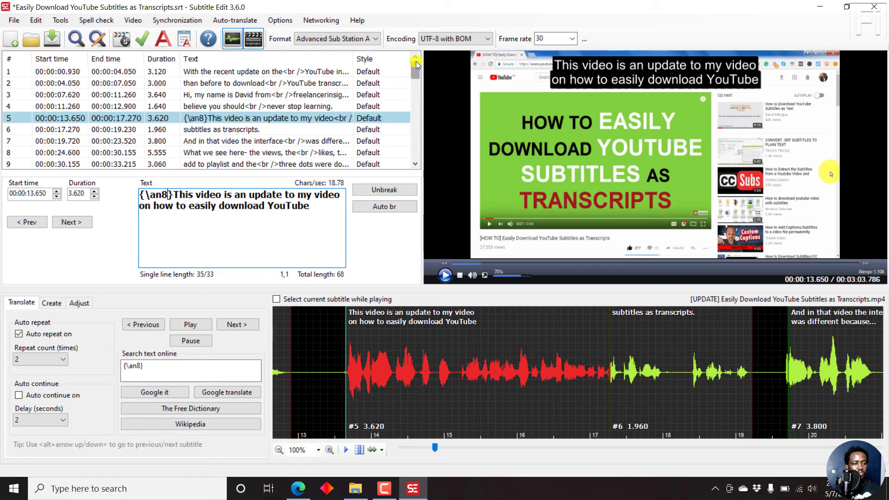
{"action": "mouse_move", "coordinate": [230, 134]}
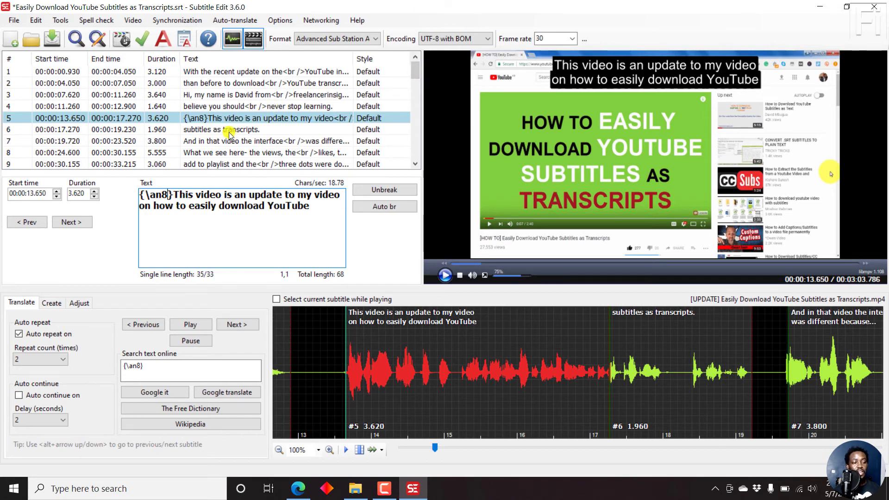
{"action": "left_click", "coordinate": [227, 130]}
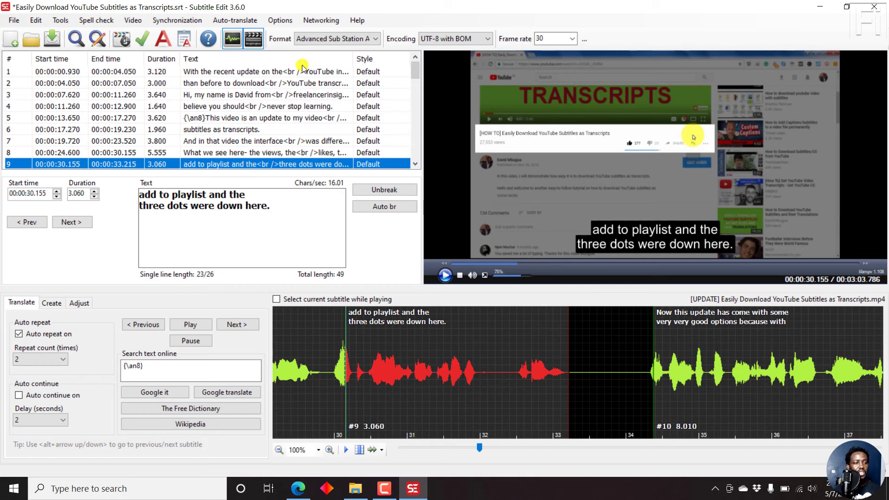
{"action": "mouse_move", "coordinate": [362, 162]}
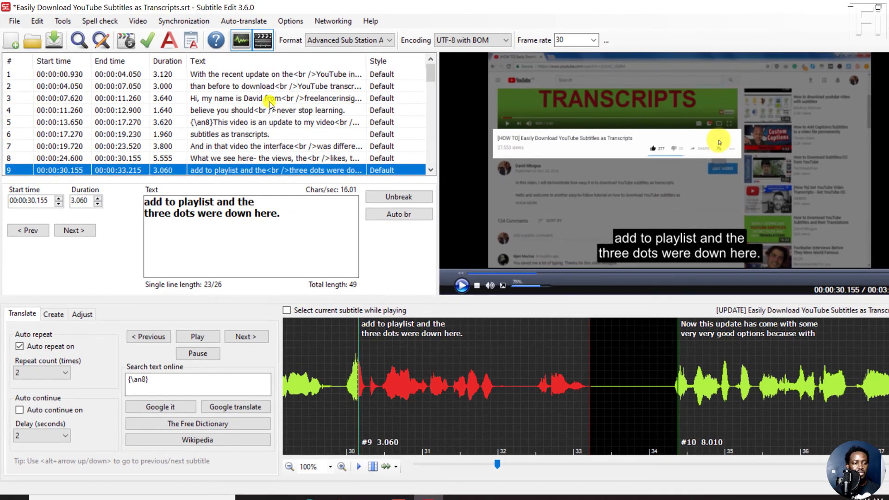
Save the subtitles as an Advanced Sub Station Alpha .ass file with the suggested name.
{"action": "left_click", "coordinate": [14, 21]}
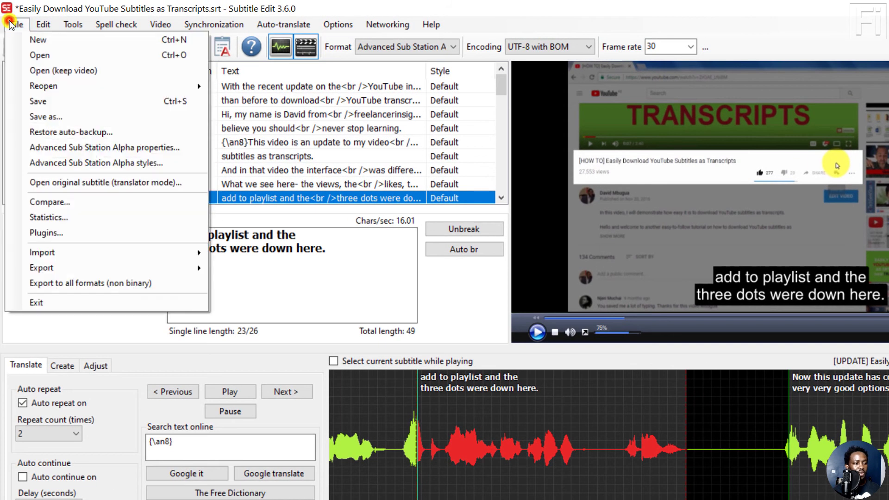
{"action": "left_click", "coordinate": [45, 117]}
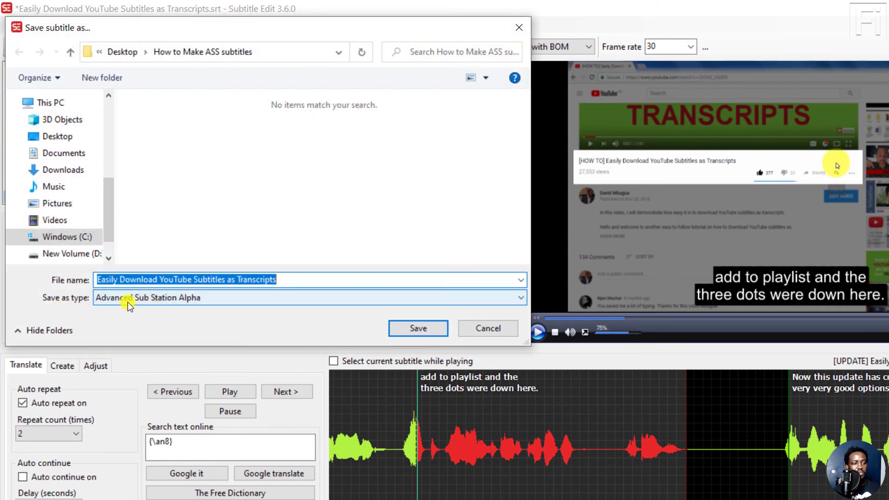
{"action": "mouse_move", "coordinate": [299, 299]}
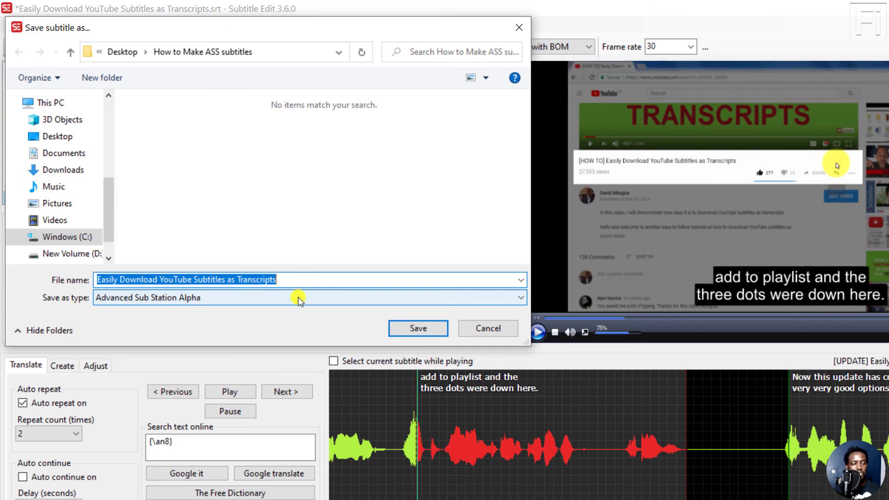
{"action": "left_click", "coordinate": [418, 328]}
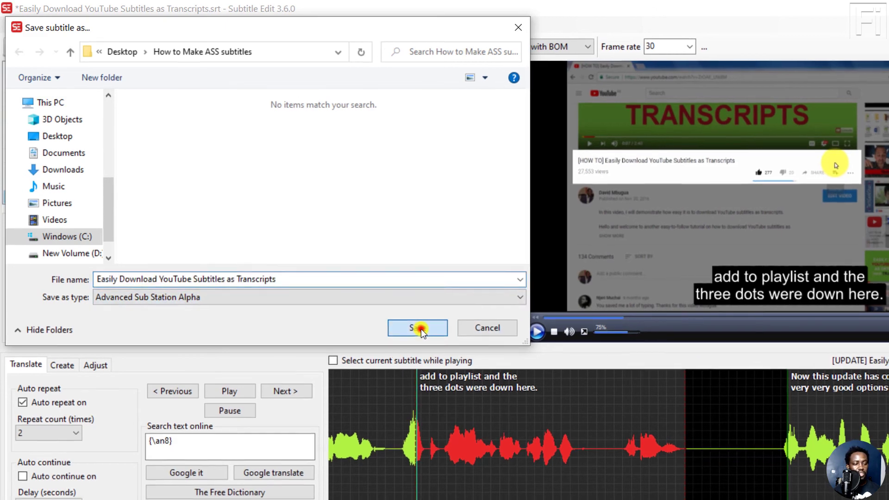
{"action": "left_click", "coordinate": [418, 328]}
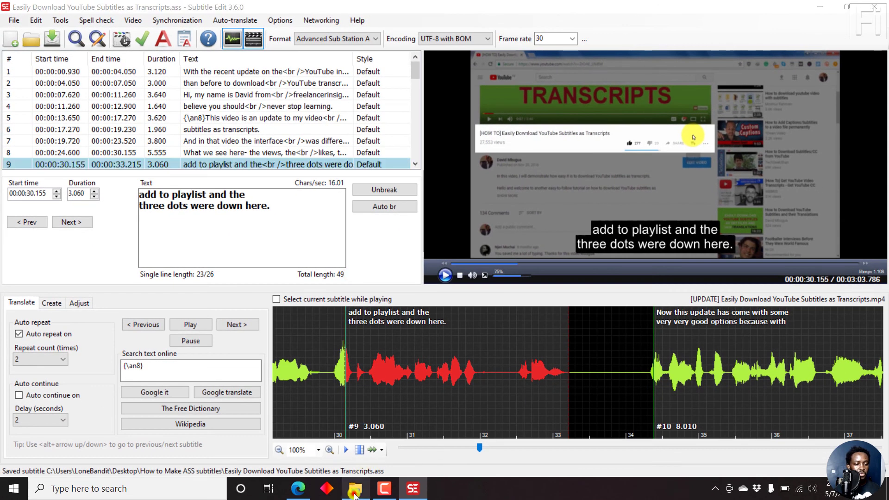
Show the folder as extra large icons and open the new .ass file in Aegisub.
{"action": "left_click", "coordinate": [355, 488]}
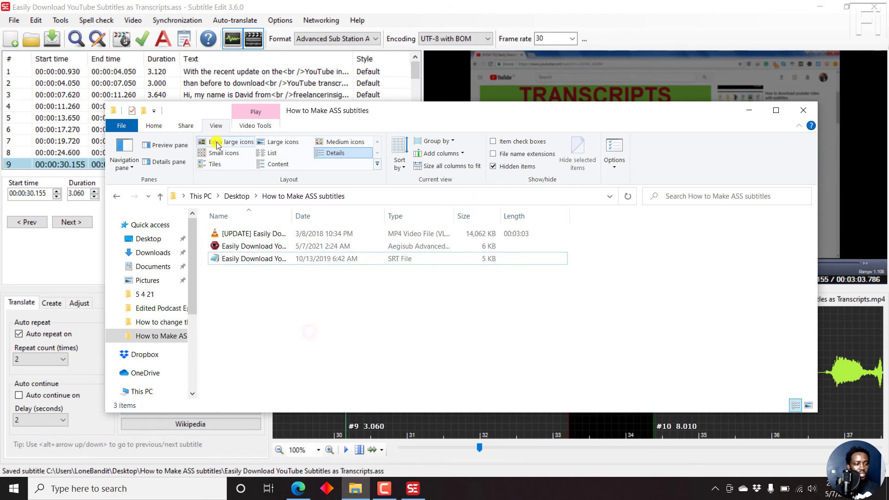
{"action": "left_click", "coordinate": [228, 142]}
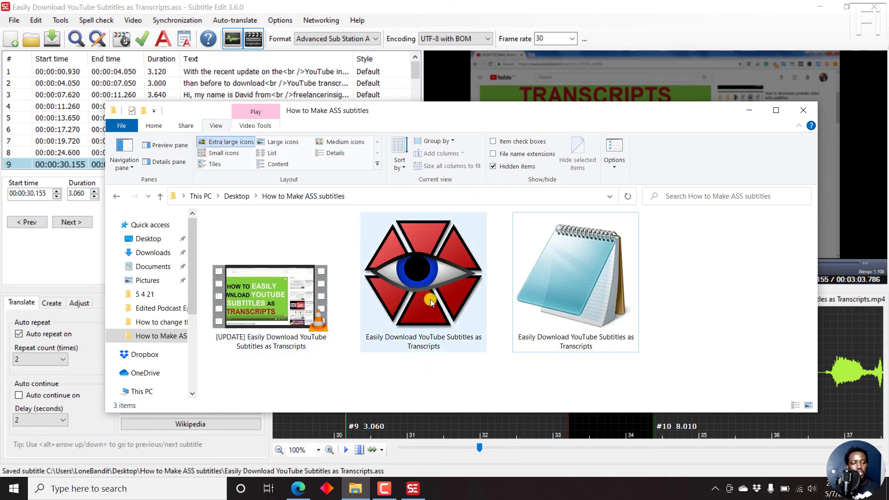
{"action": "left_click", "coordinate": [423, 281]}
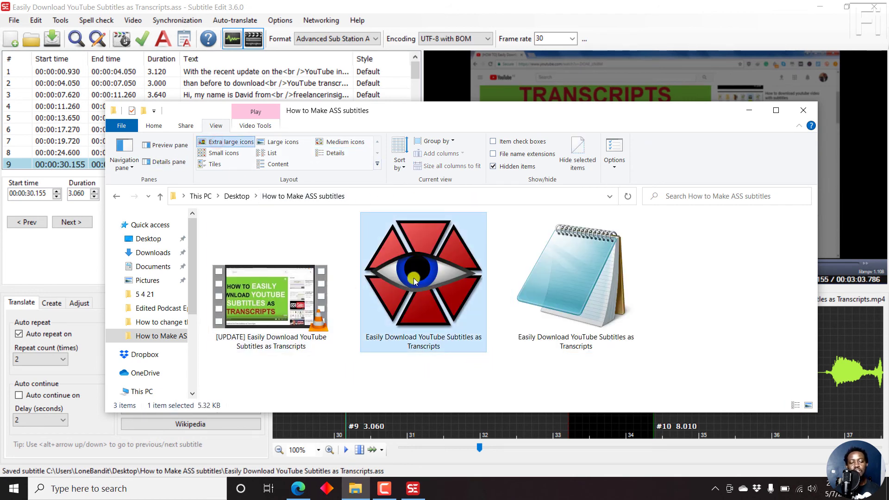
{"action": "mouse_move", "coordinate": [422, 273]}
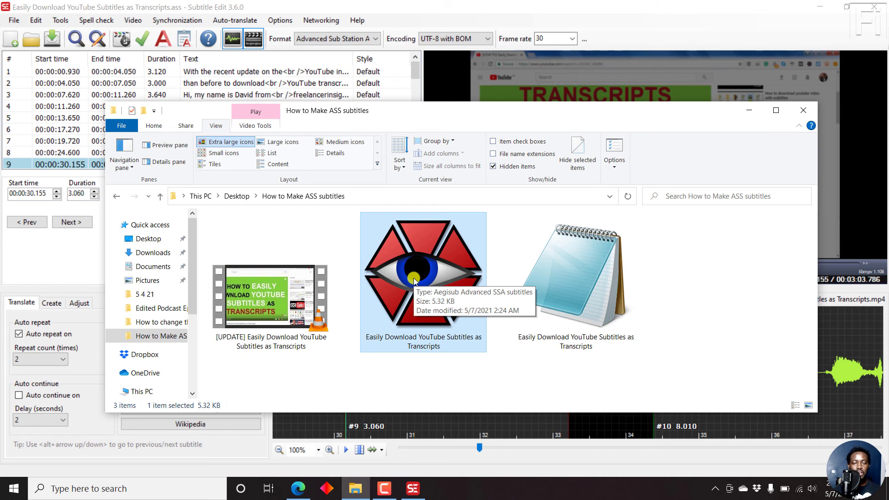
{"action": "mouse_move", "coordinate": [417, 279]}
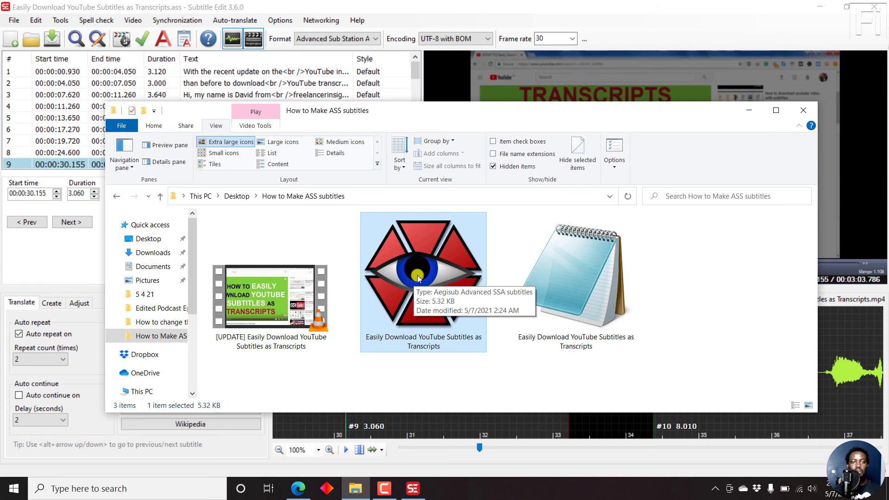
{"action": "double_click", "coordinate": [423, 264]}
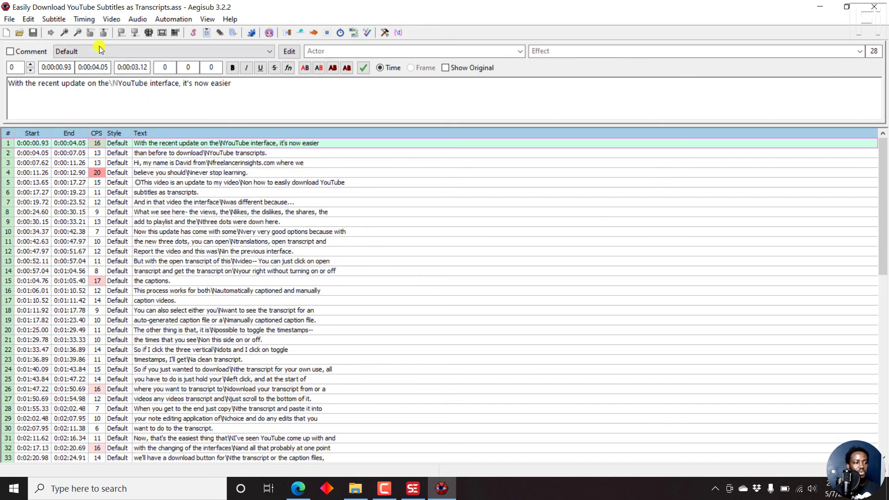
{"action": "mouse_move", "coordinate": [692, 30]}
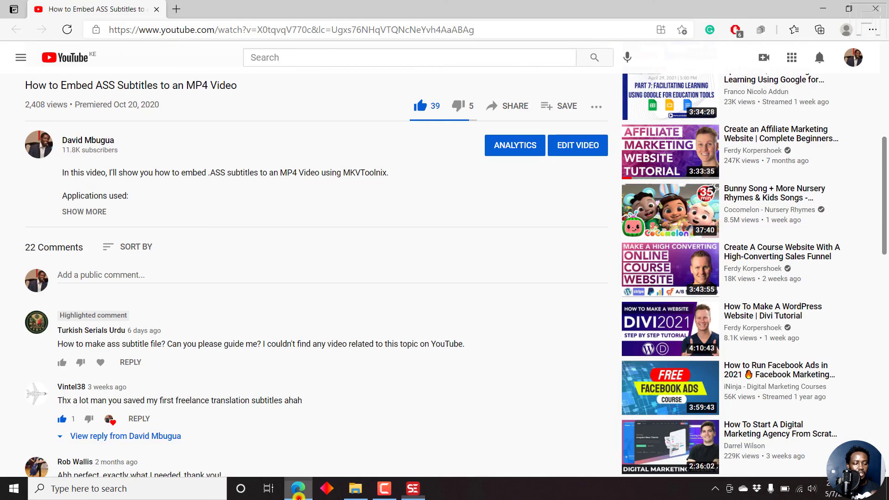
Scroll the YouTube video page down to the highlighted comment asking how to make an ASS subtitle file.
{"action": "scroll", "scroll_direction": "down", "scroll_amount": 3}
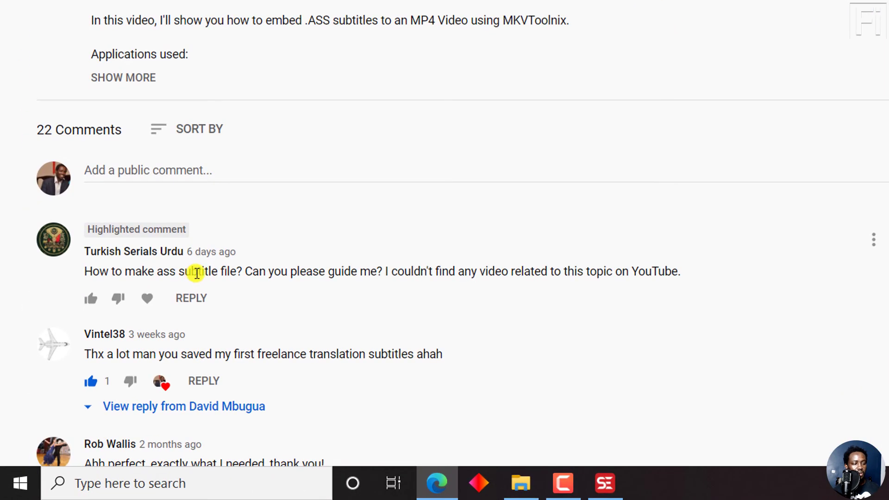
{"action": "mouse_move", "coordinate": [328, 277]}
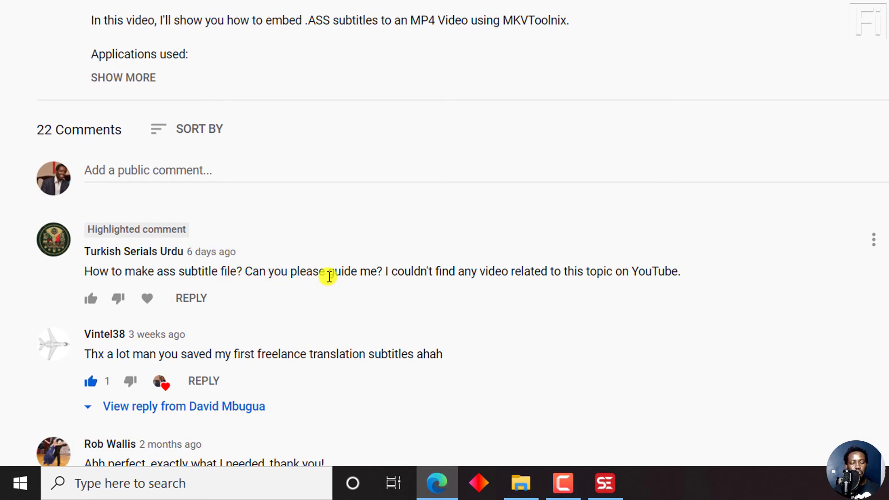